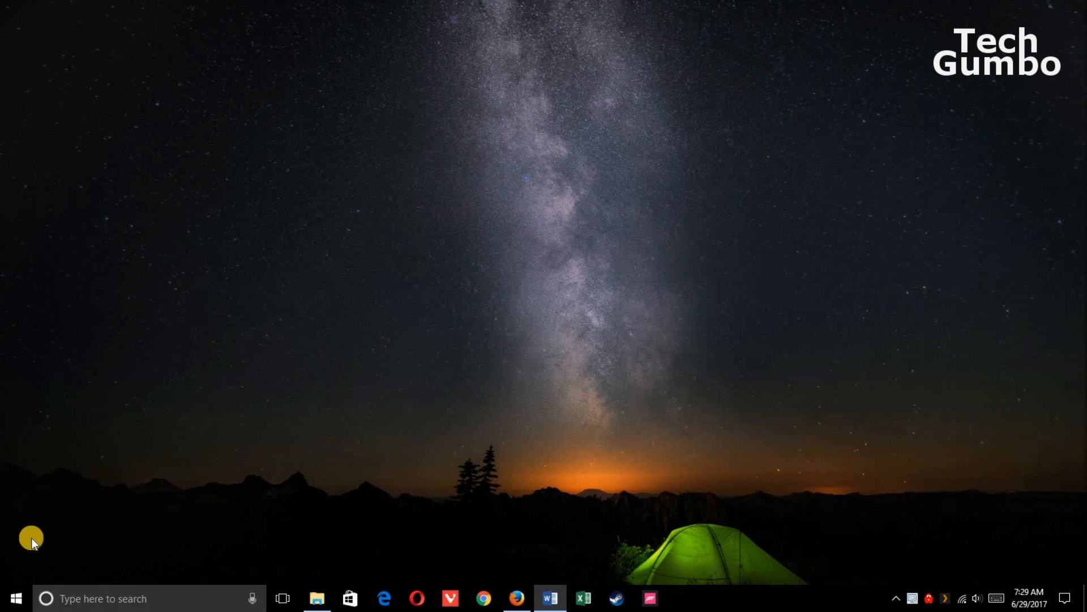
Reach the Personalization Colors page from Start via Settings
left_click(15, 598)
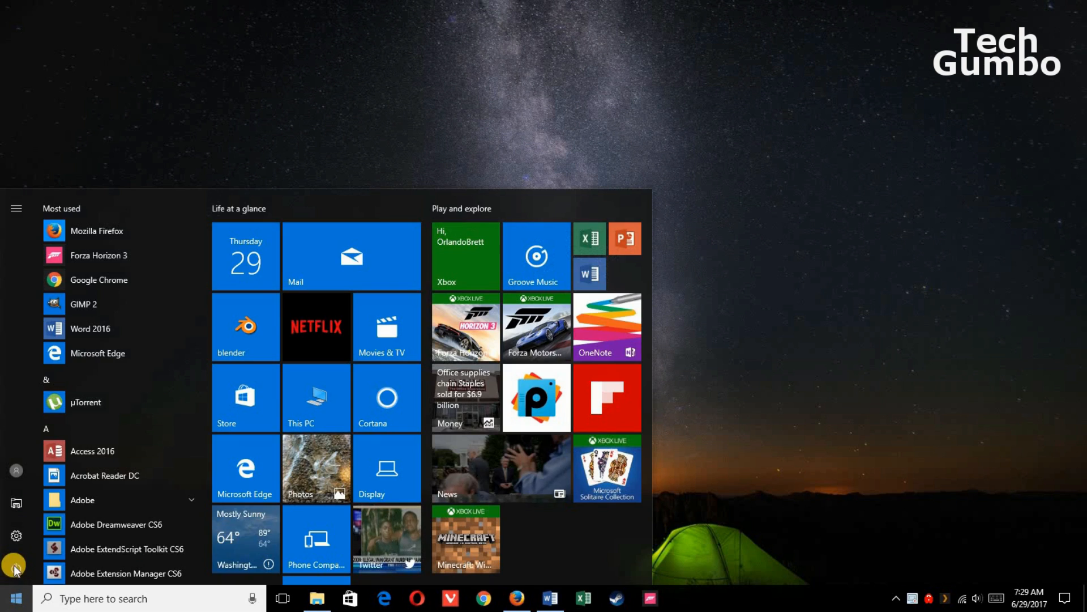
left_click(16, 534)
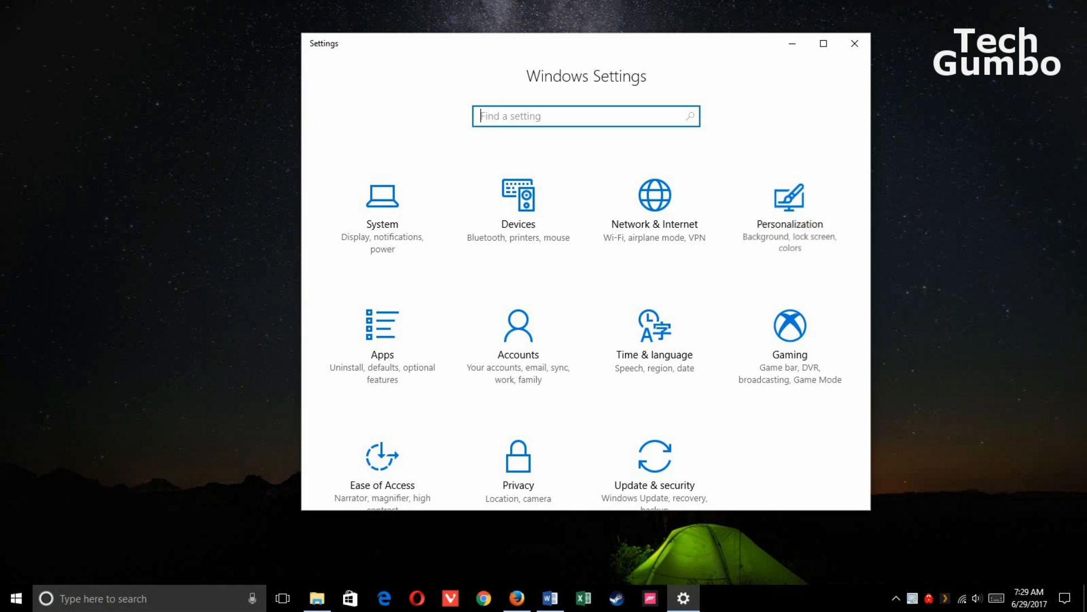
left_click(789, 202)
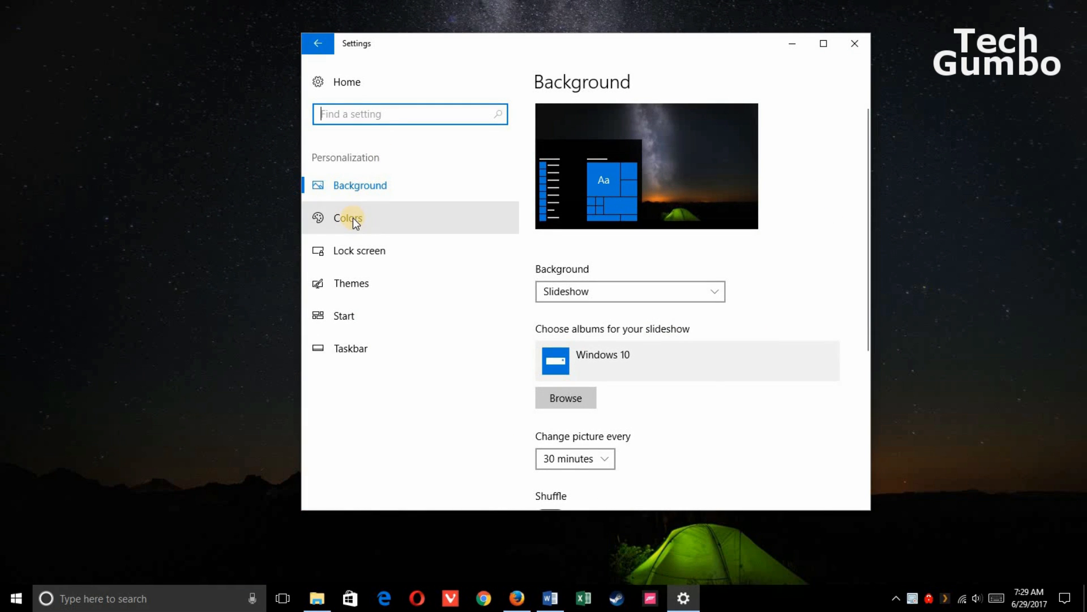
left_click(348, 218)
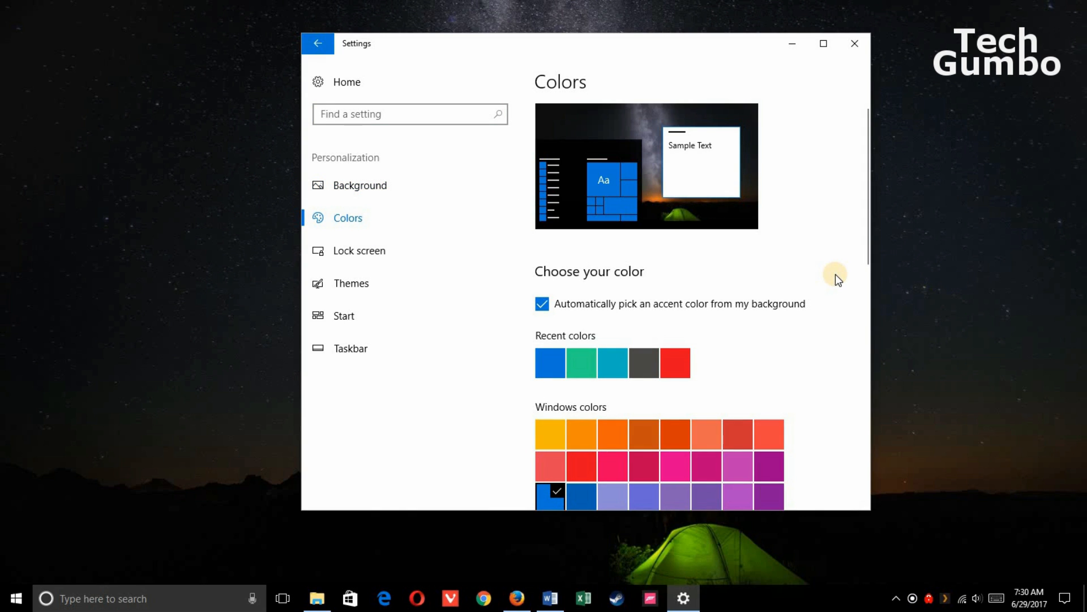
mouse_move(722, 328)
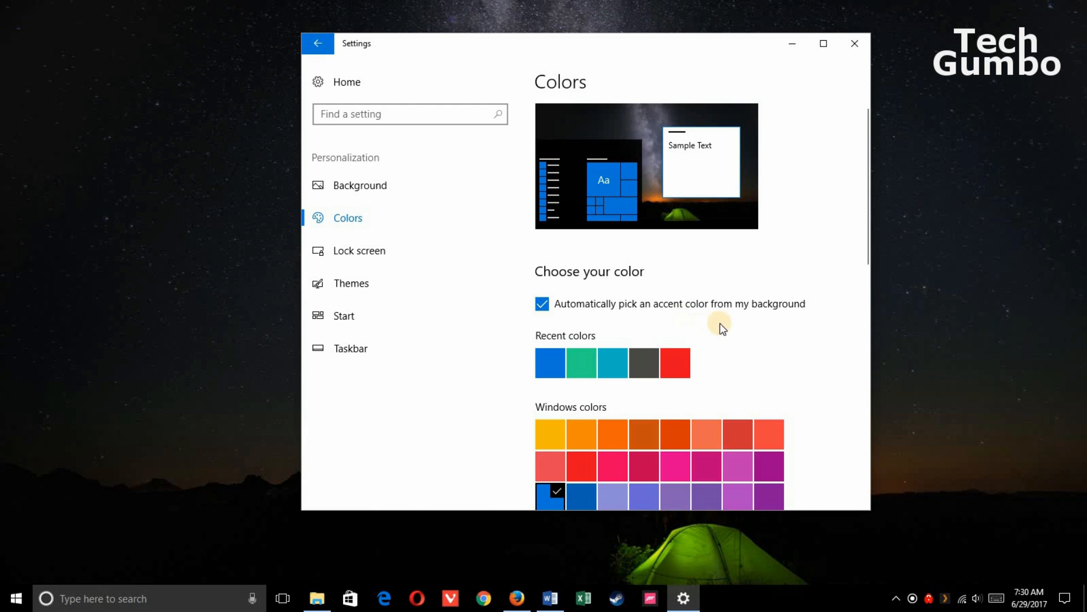
Scroll to bring the default app mode choices under More options into view
scroll("down", 3)
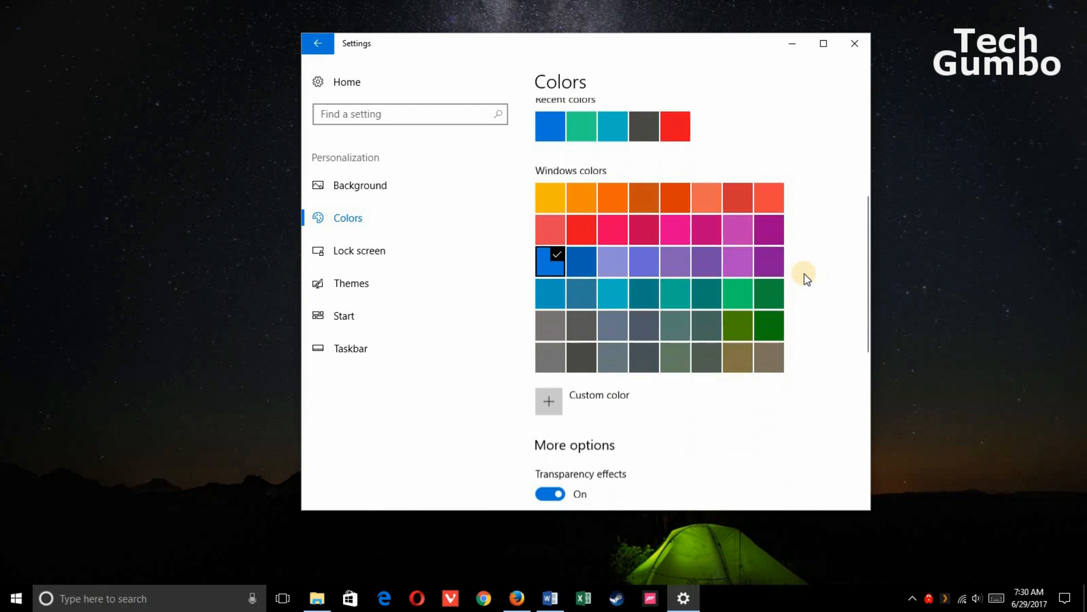
scroll("up", 3)
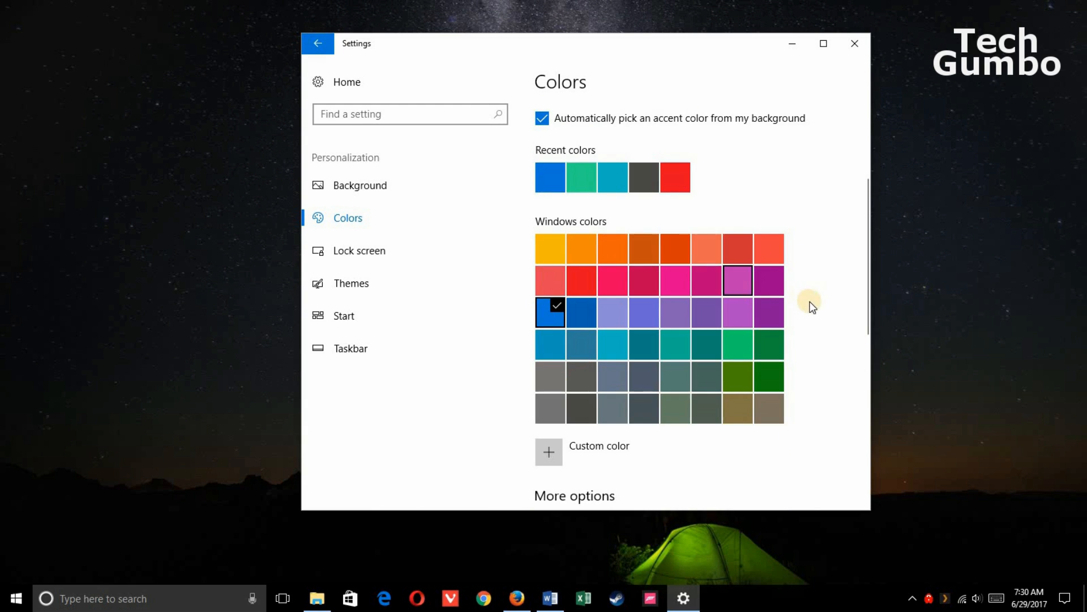
scroll("down", 3)
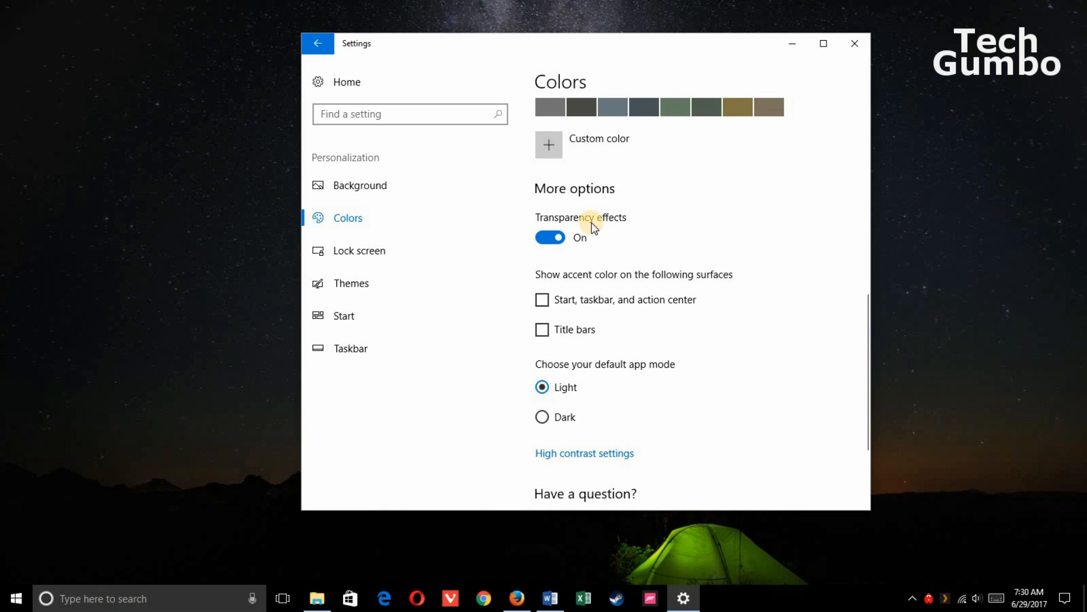
mouse_move(790, 312)
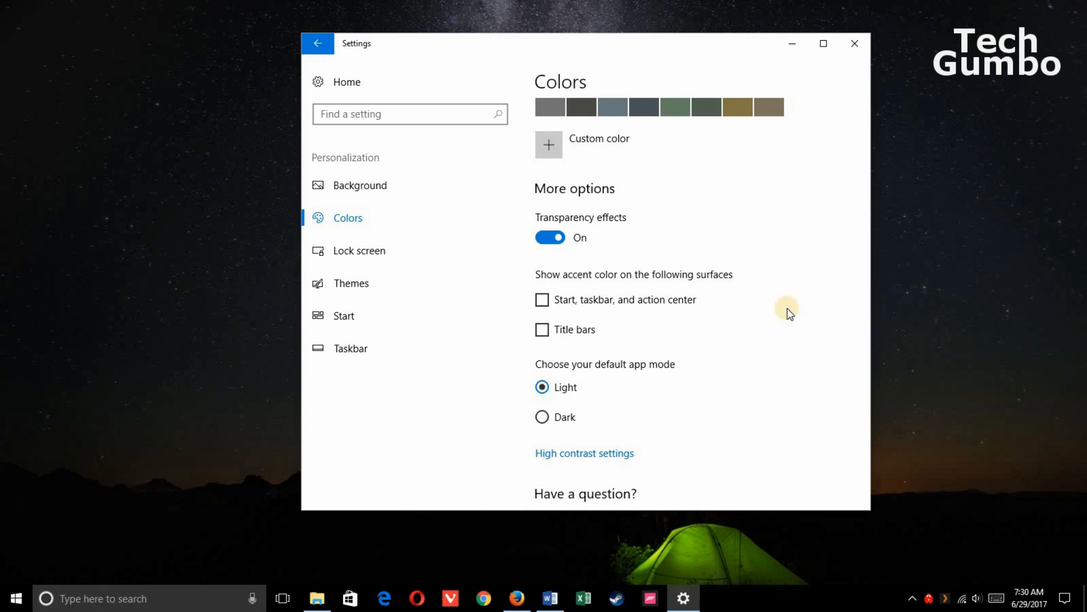
mouse_move(744, 328)
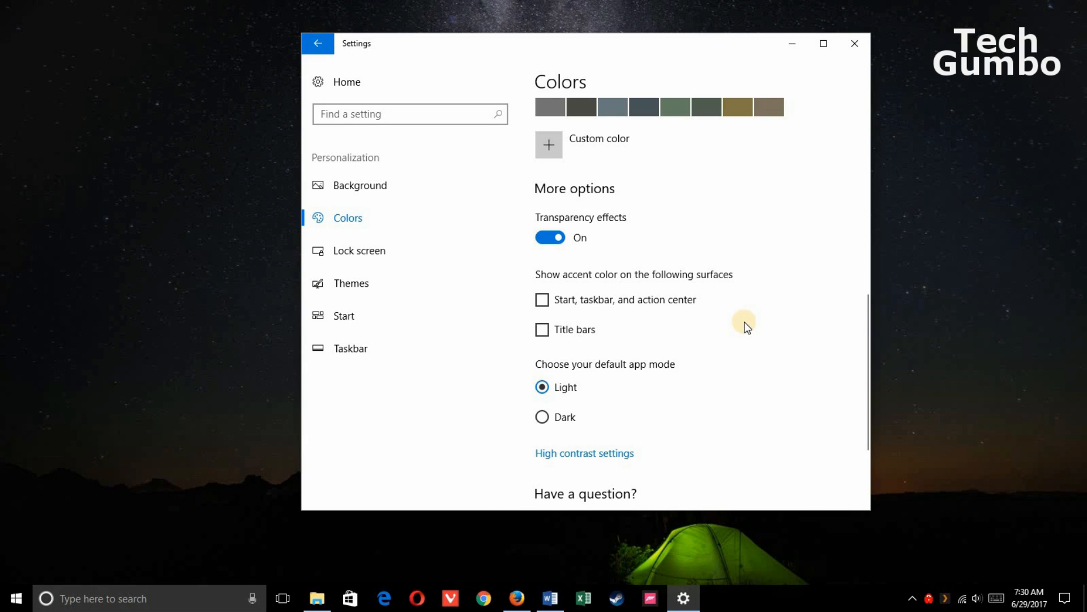
mouse_move(600, 388)
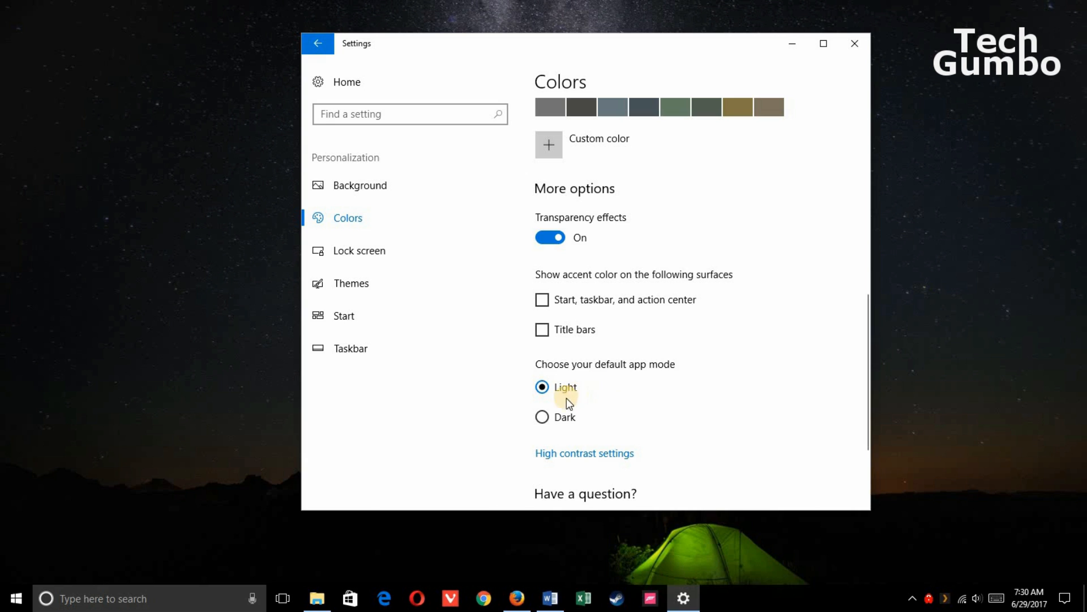
Select Dark as the default app mode and go back to the Settings home page
left_click(543, 417)
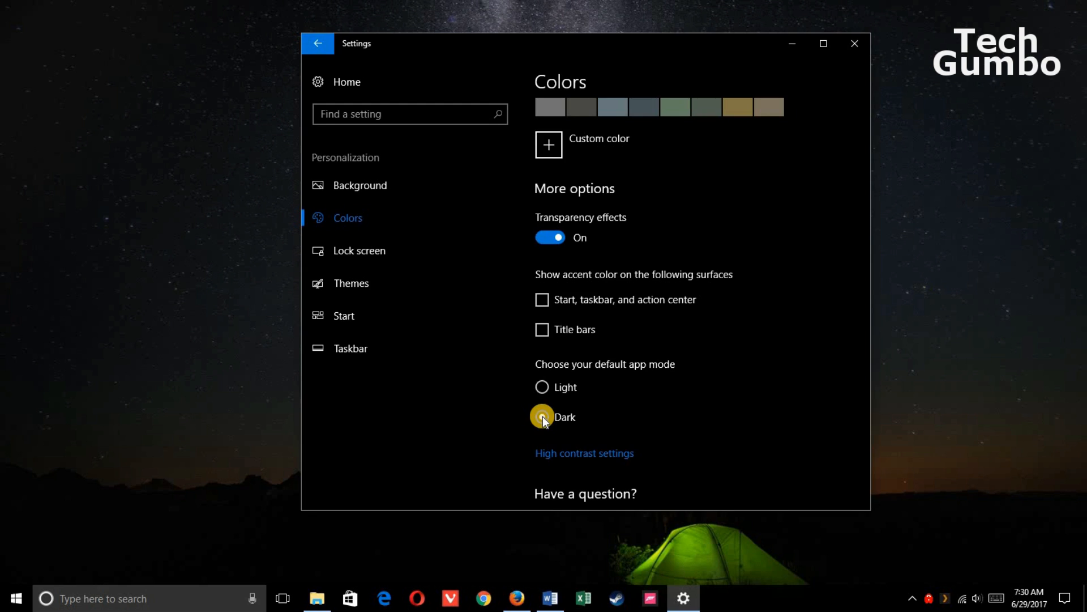
left_click(541, 417)
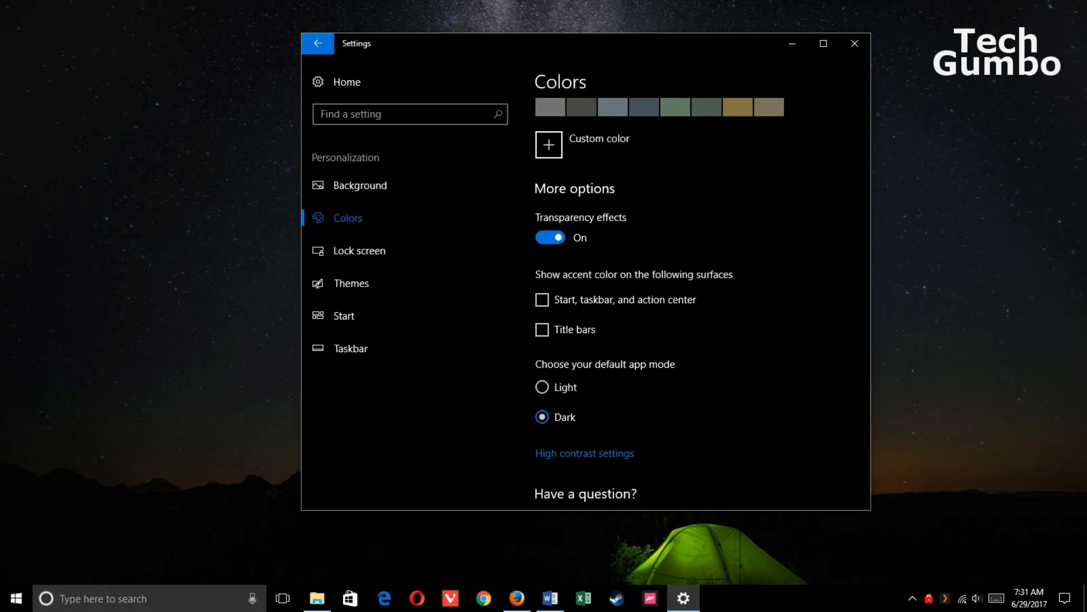
left_click(317, 43)
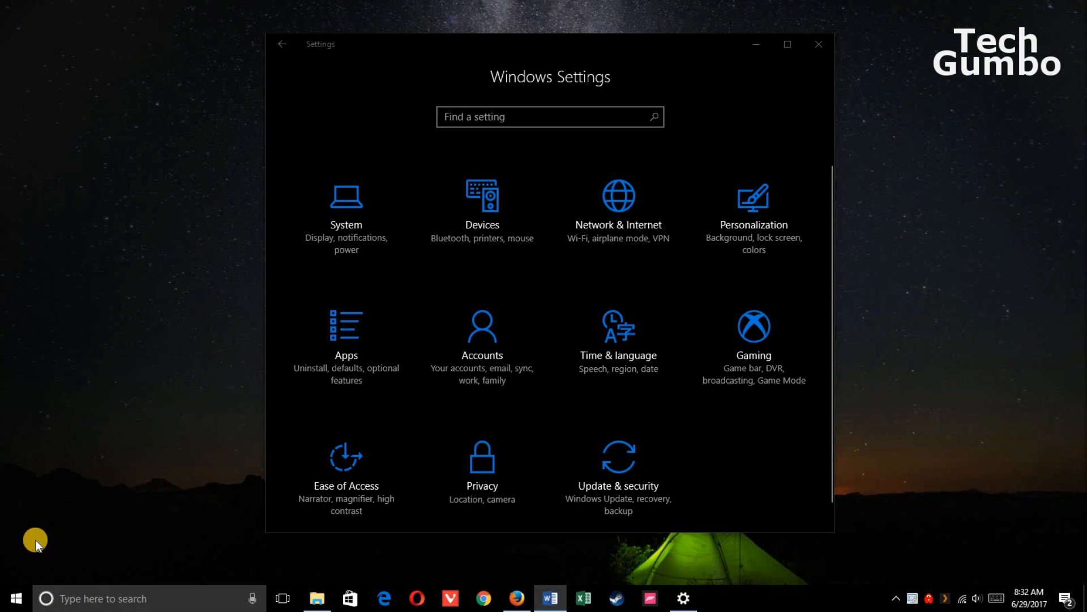
Switch Use Game Mode to On under Gaming, then go back to Settings home
left_click(15, 598)
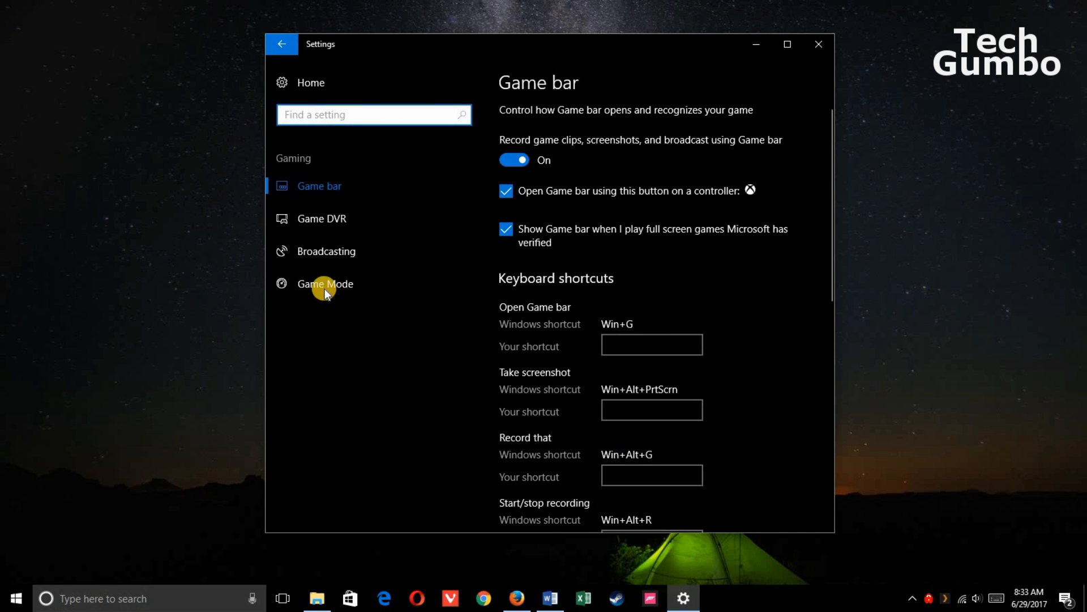
left_click(325, 283)
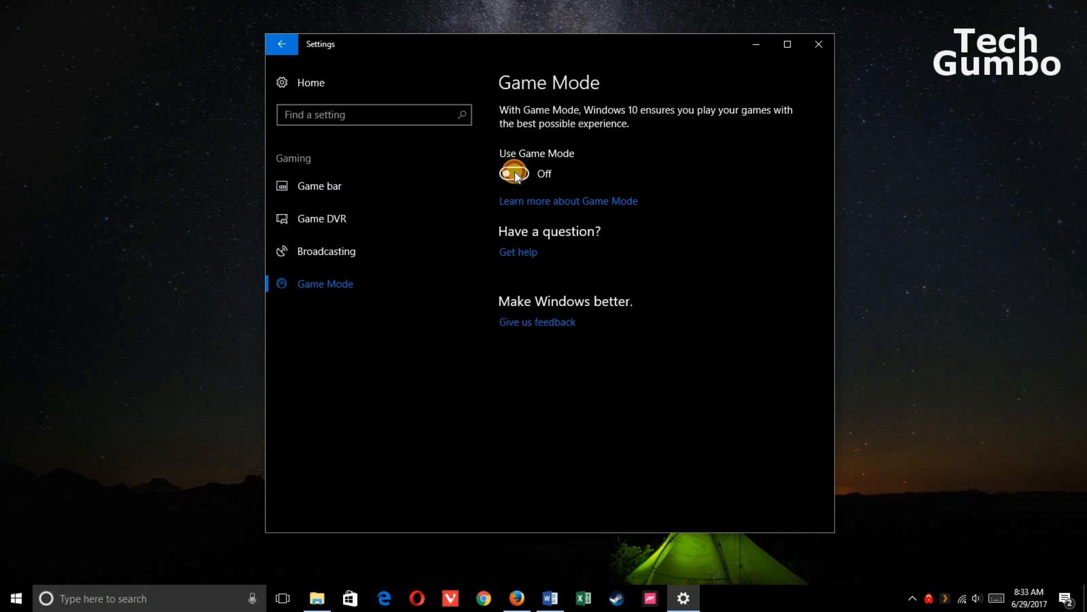
left_click(513, 173)
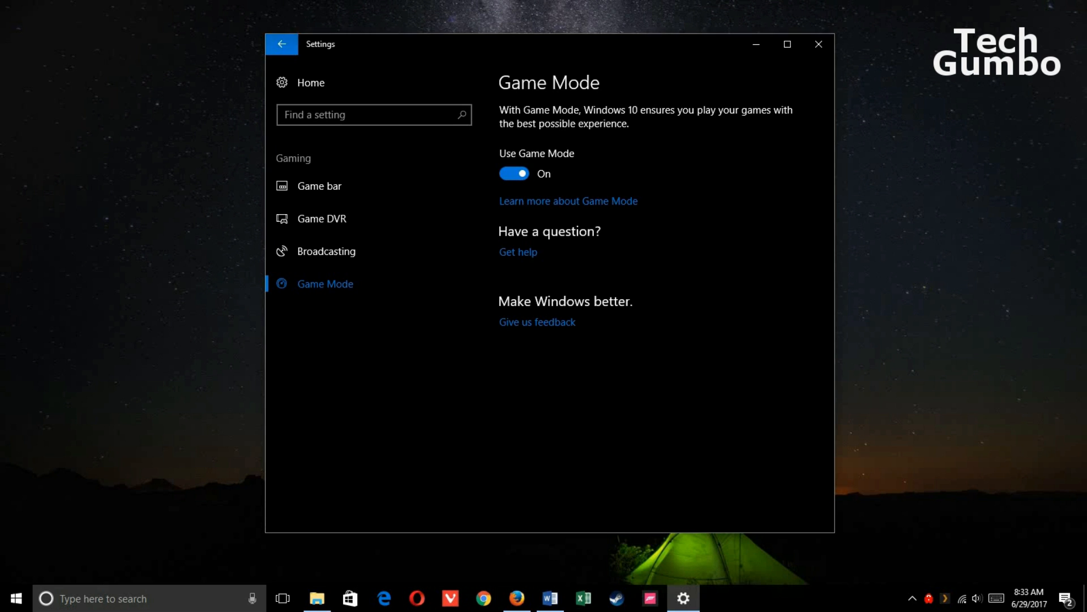
left_click(282, 44)
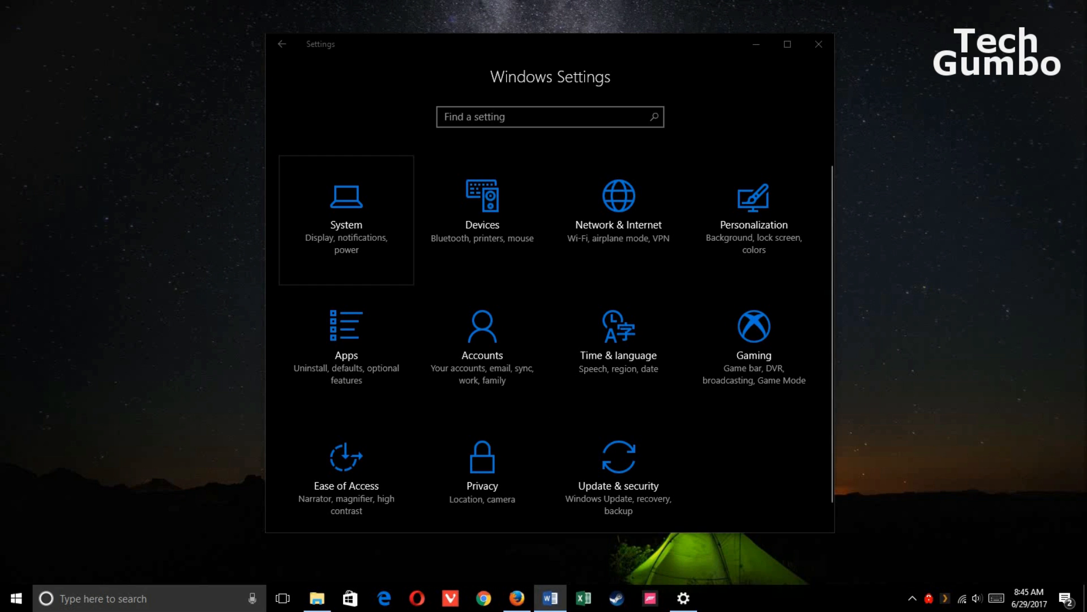
Turn Storage sense On in System > Storage, review its cleanup options, and return home
left_click(346, 220)
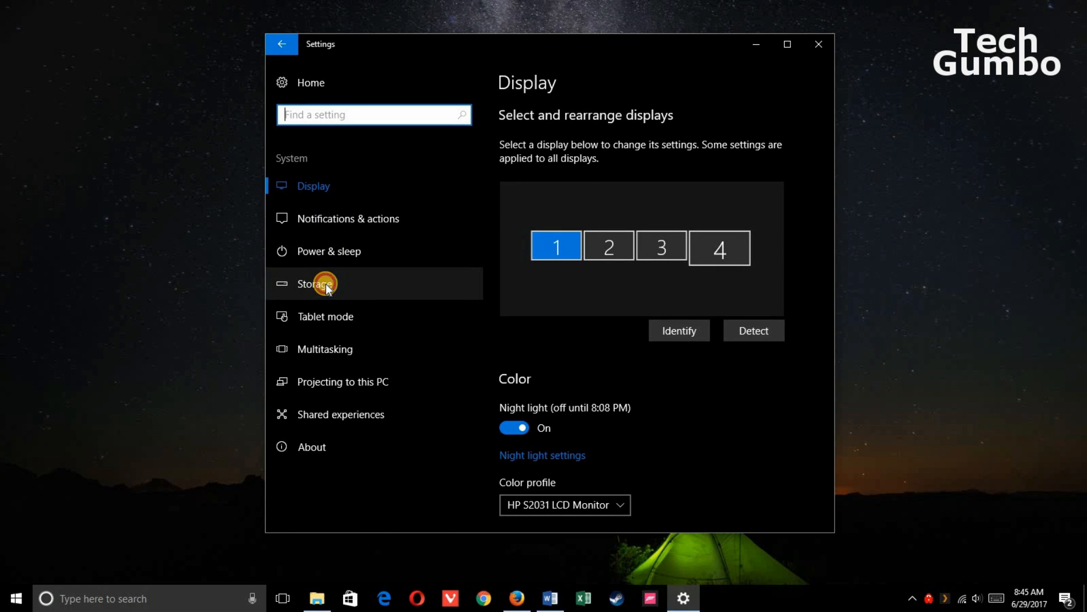
left_click(313, 283)
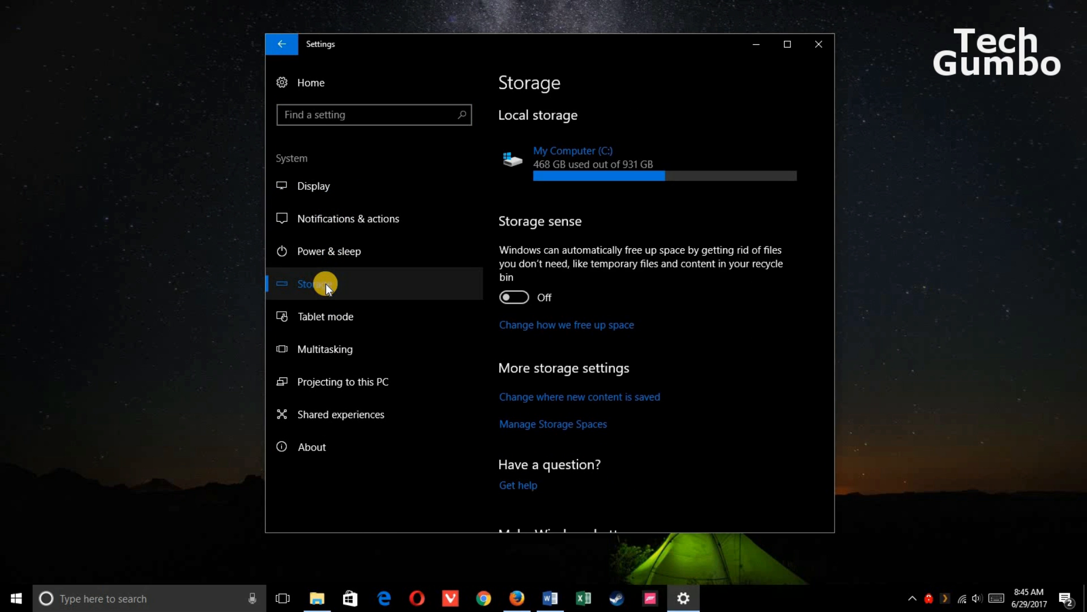
mouse_move(514, 297)
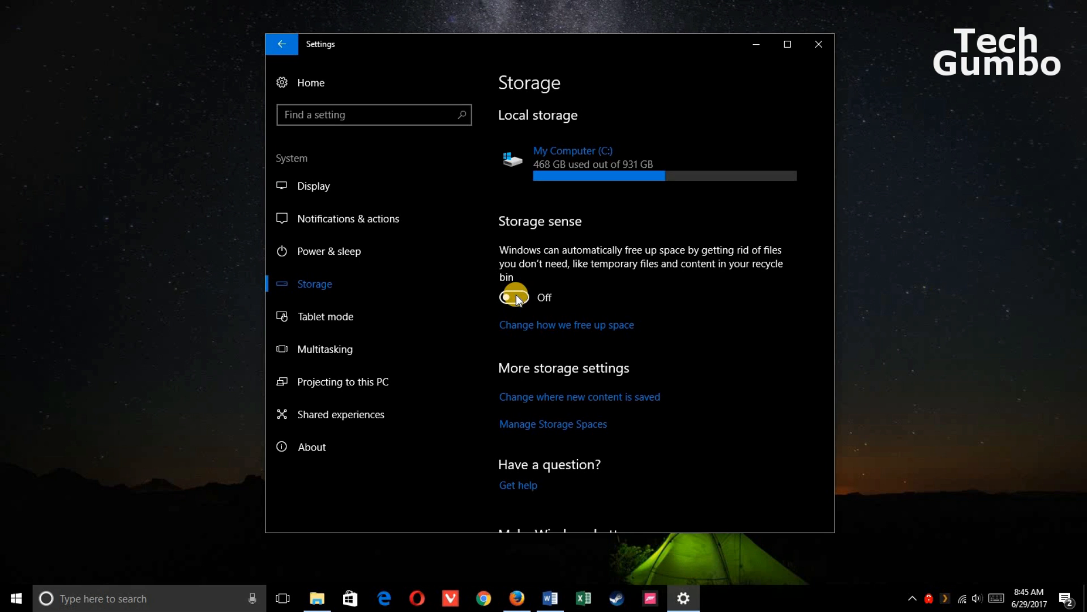
left_click(514, 297)
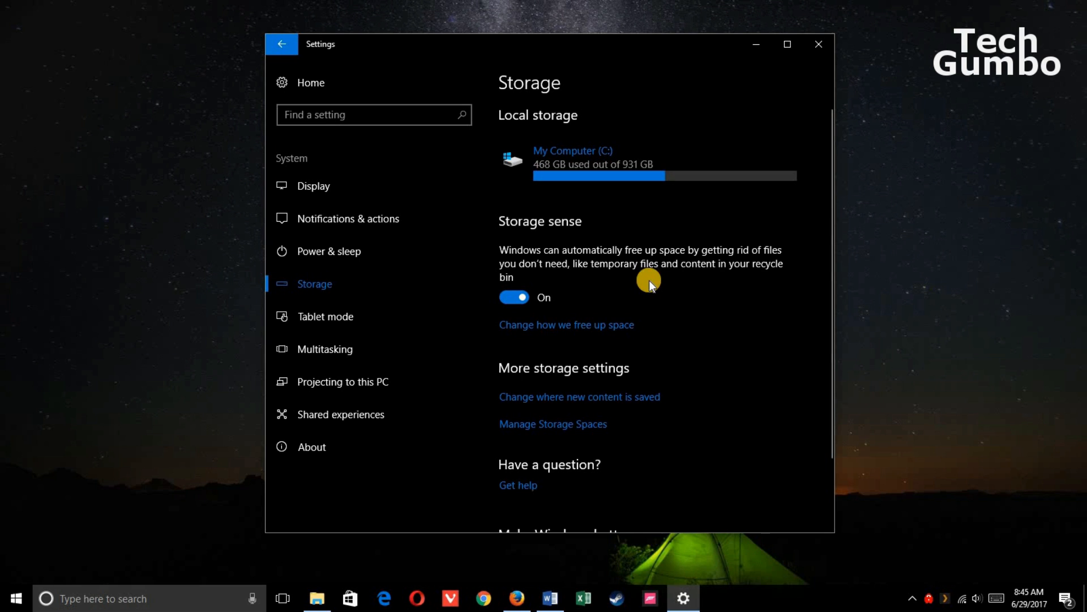
left_click(567, 324)
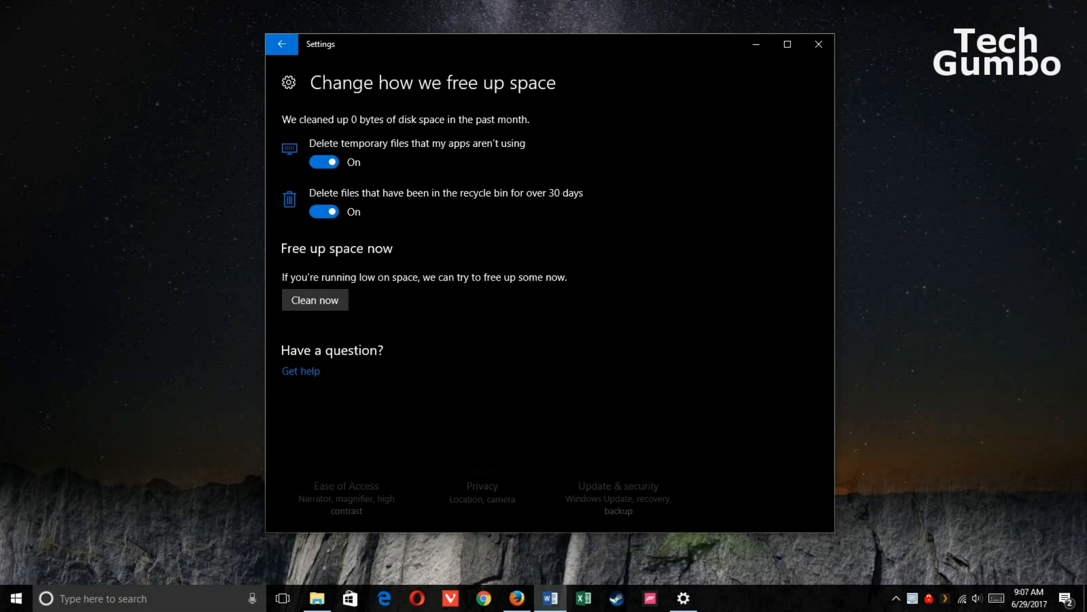
left_click(282, 44)
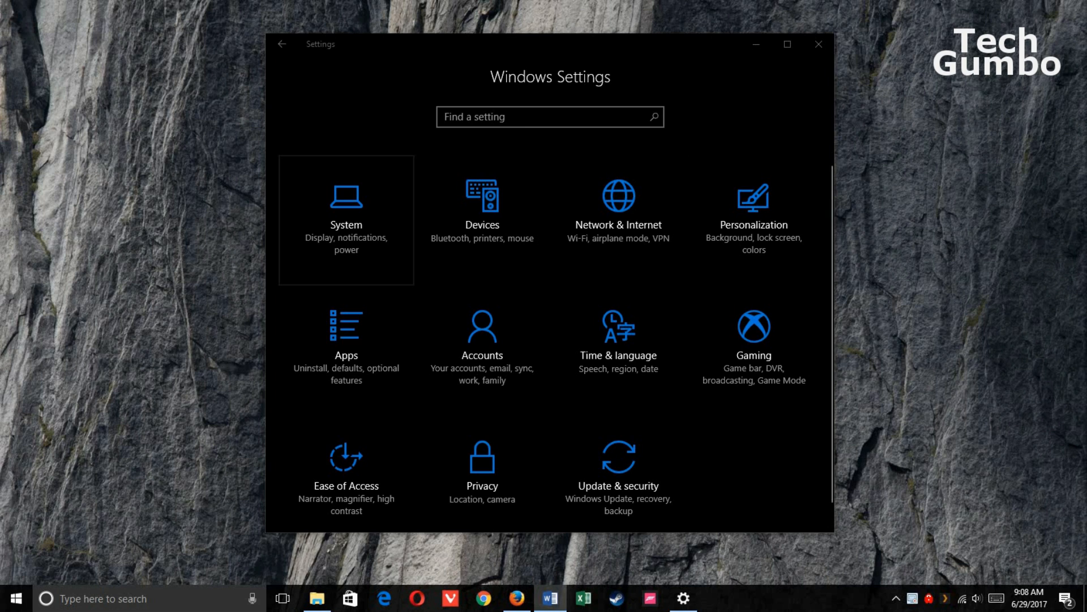
Switch the Night light toggle to On on the System Display page
left_click(345, 219)
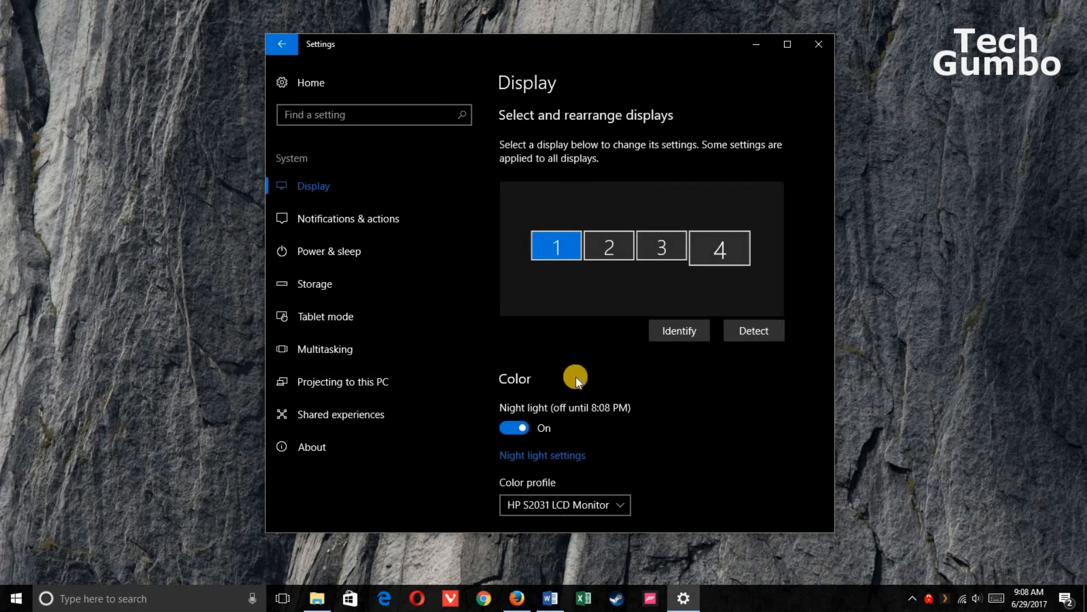
left_click(514, 427)
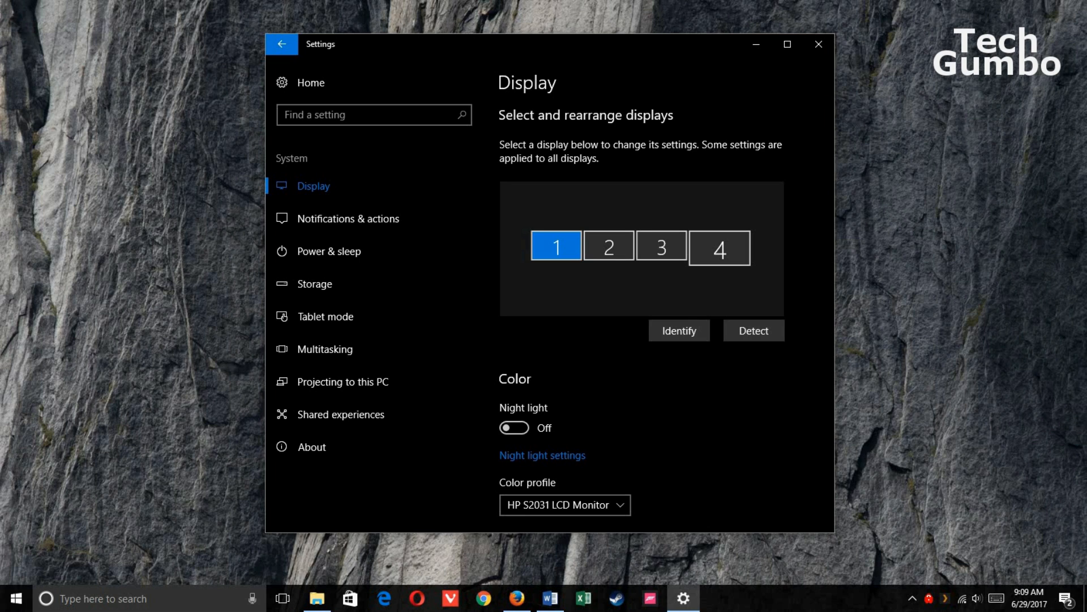
left_click(515, 427)
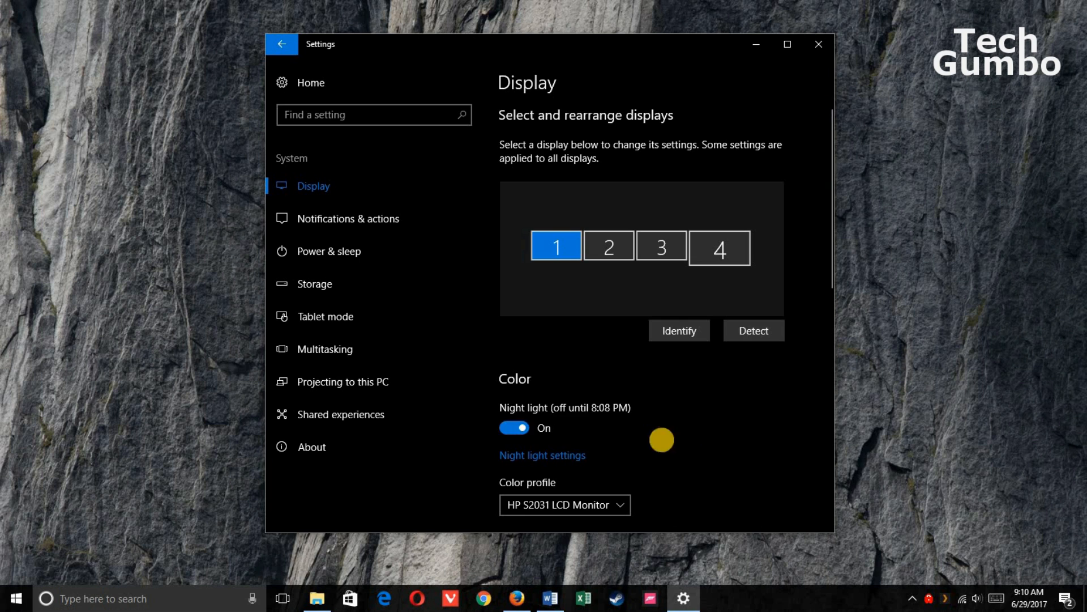
Show the Night light settings with the colour temperature slider and sunset-to-sunrise schedule
left_click(543, 455)
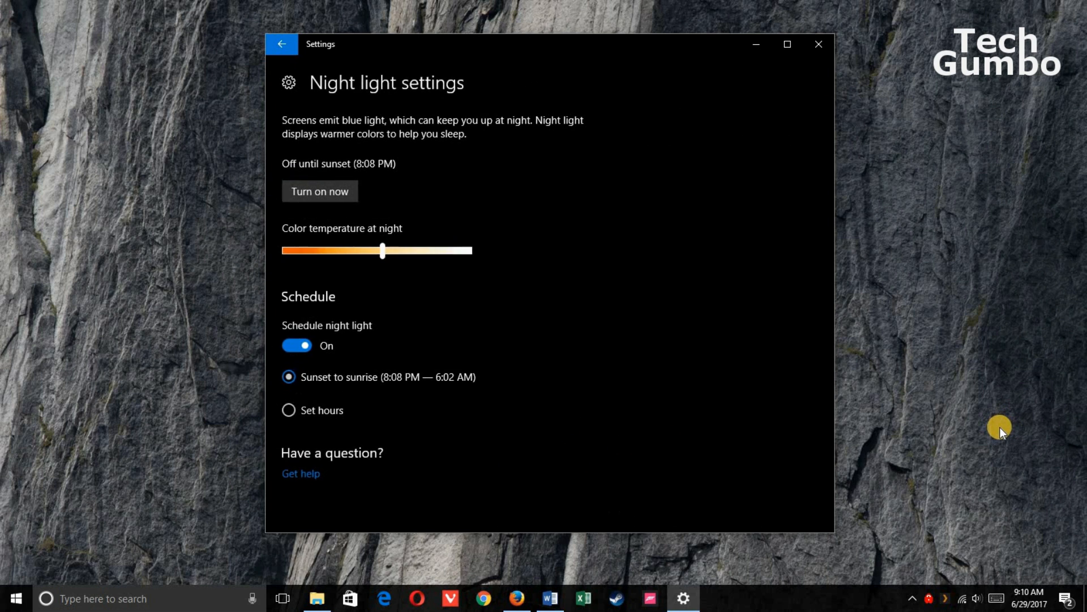
mouse_move(502, 256)
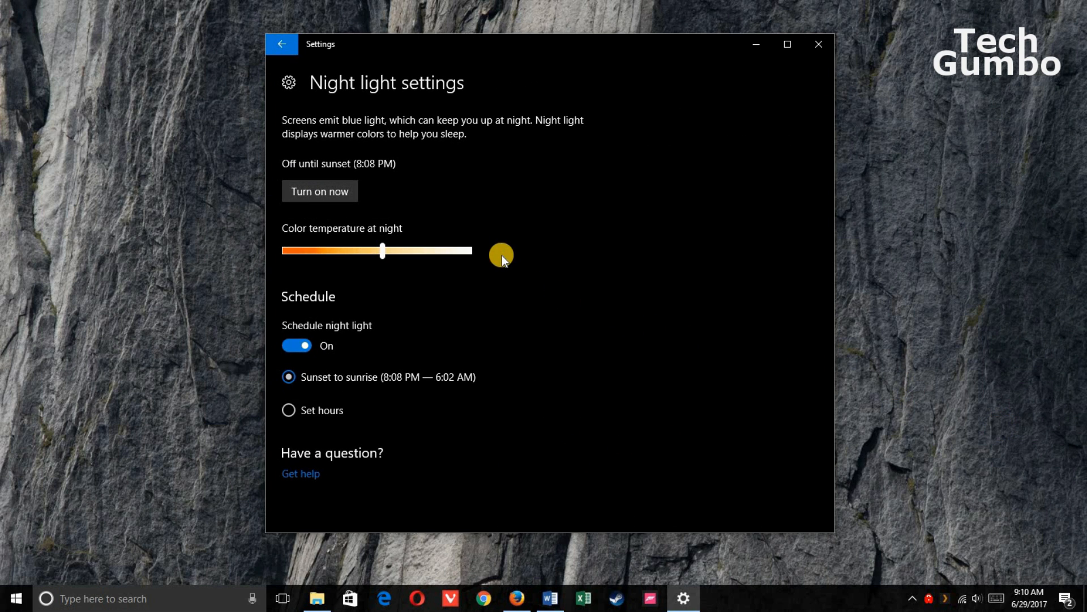
mouse_move(491, 247)
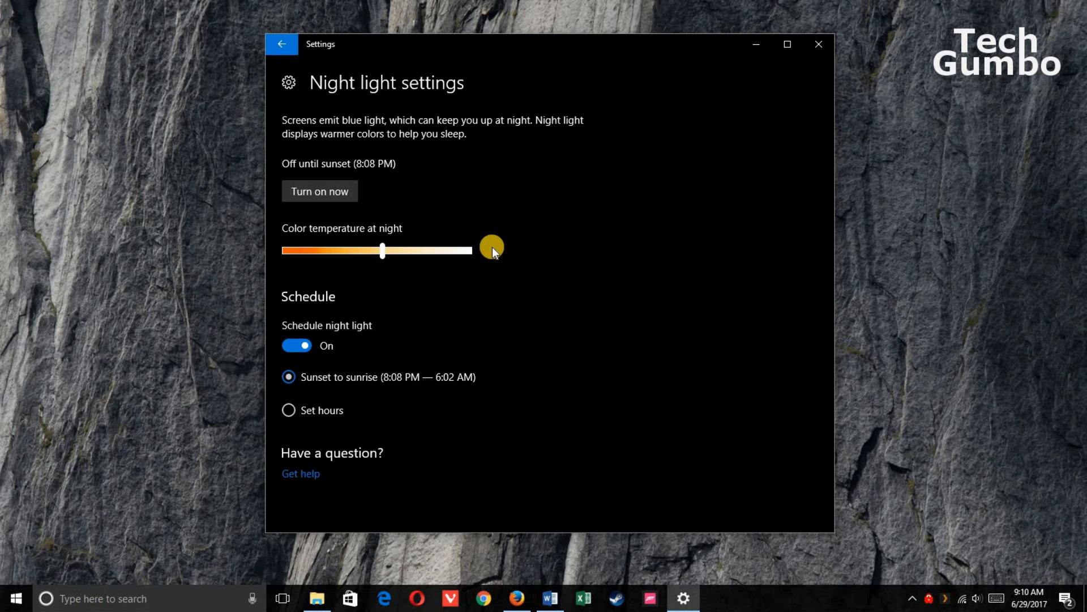
mouse_move(494, 376)
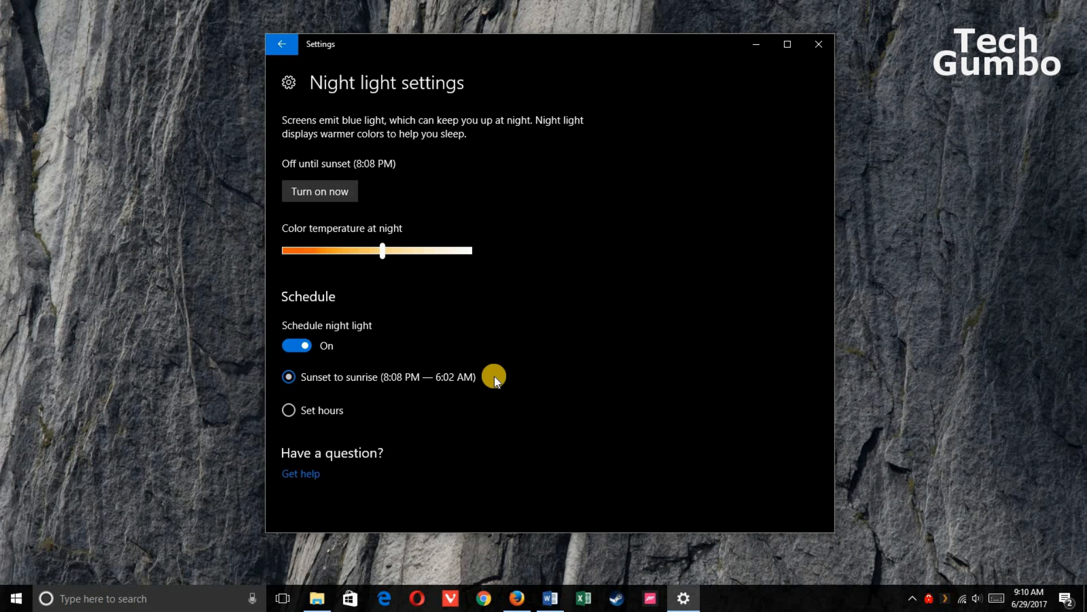
mouse_move(362, 410)
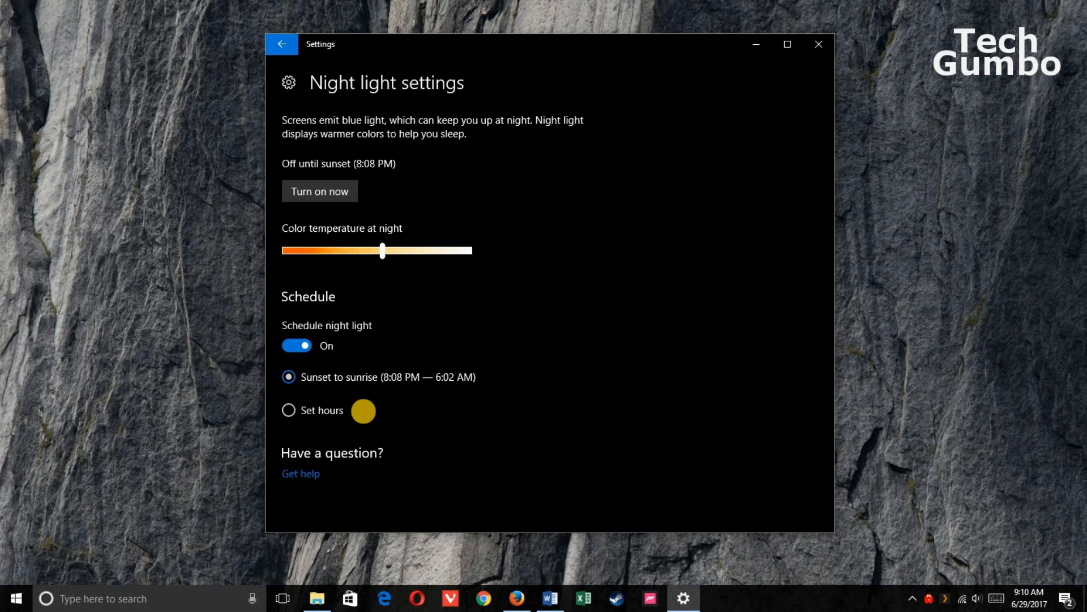
mouse_move(366, 417)
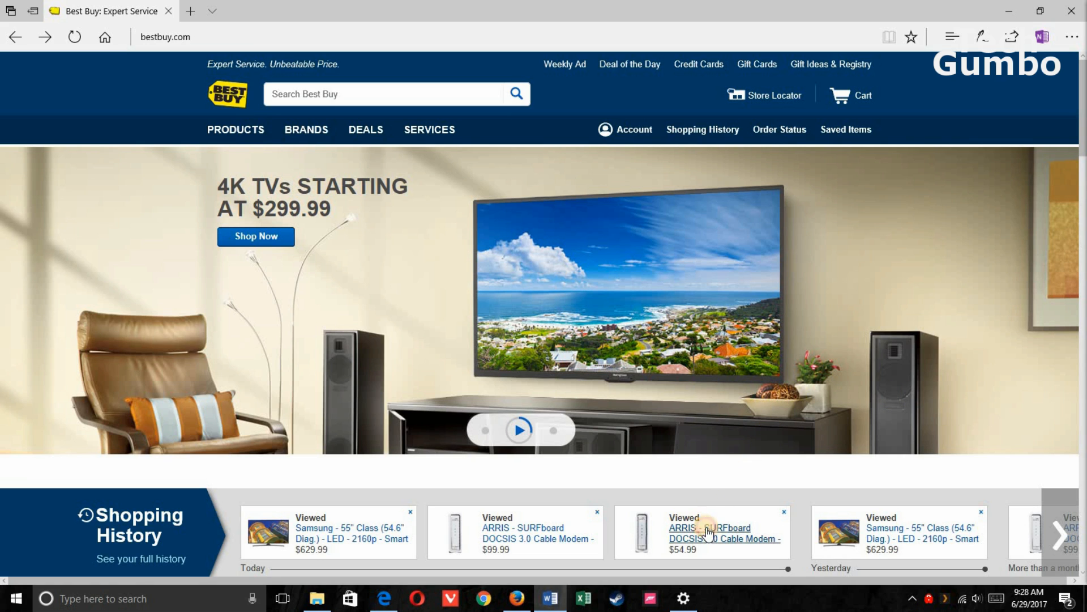
Show the Best Buy ARRIS SURFboard modem page with Cortana's cheaper offers from other sellers
left_click(702, 532)
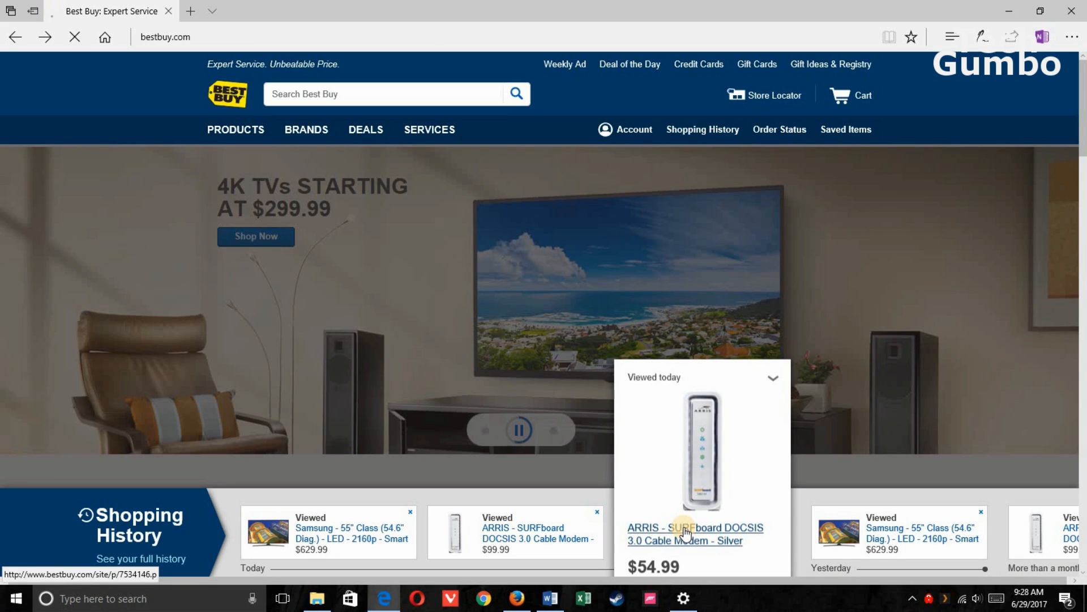
left_click(694, 533)
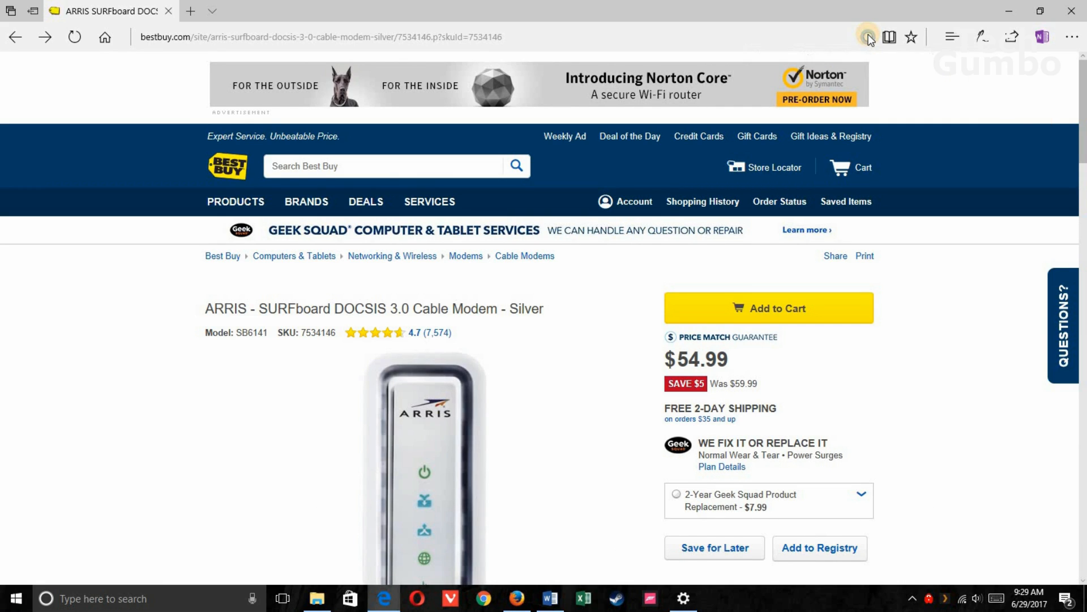
left_click(868, 36)
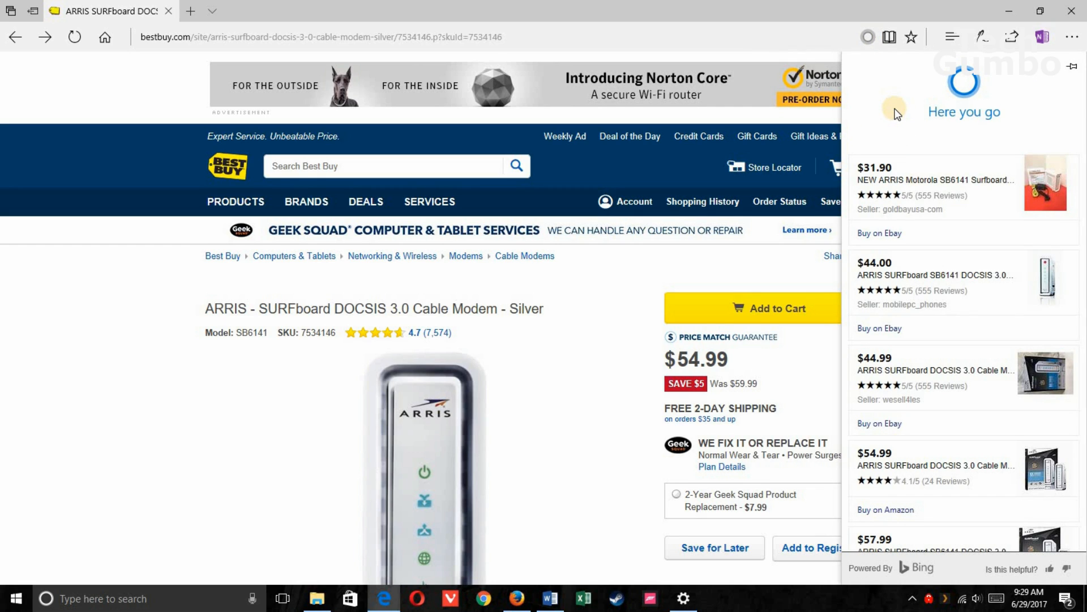
mouse_move(912, 291)
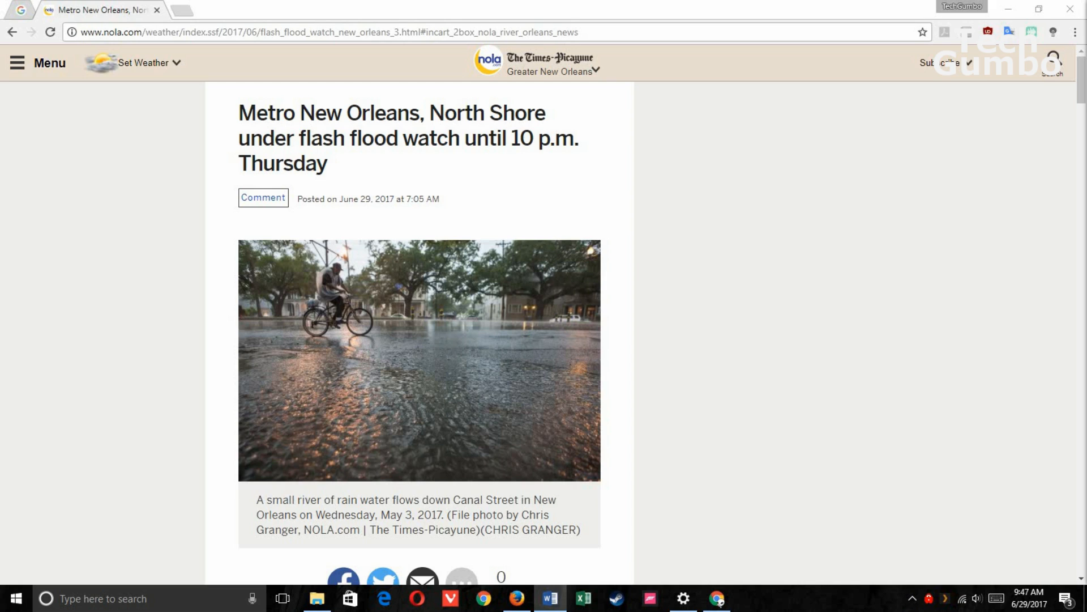
mouse_move(1076, 32)
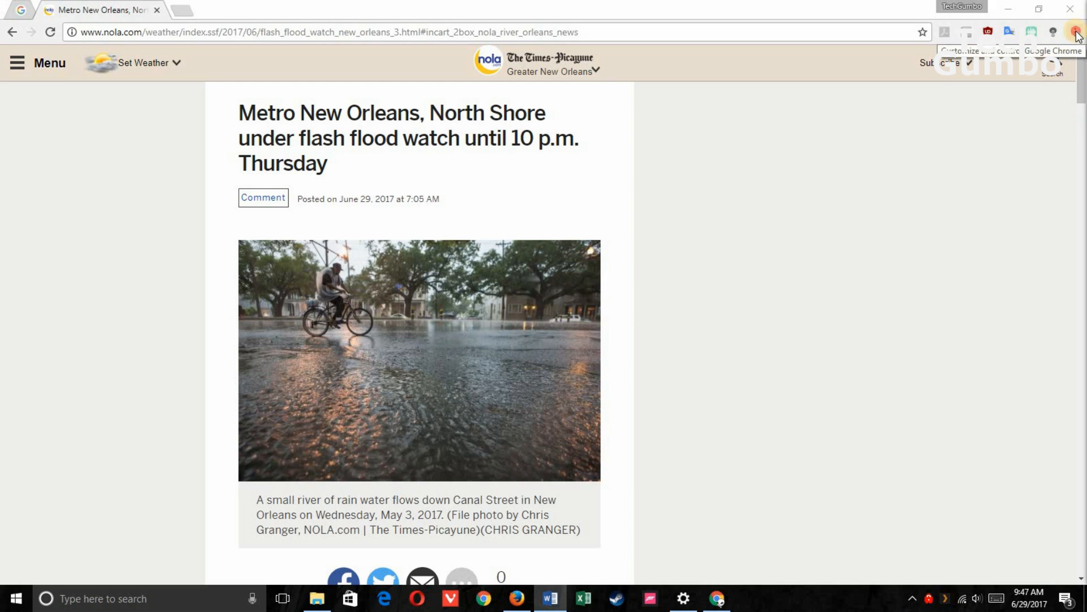
Send the flood-watch article to the Microsoft Print to PDF destination from Chrome's print dialog
left_click(1077, 31)
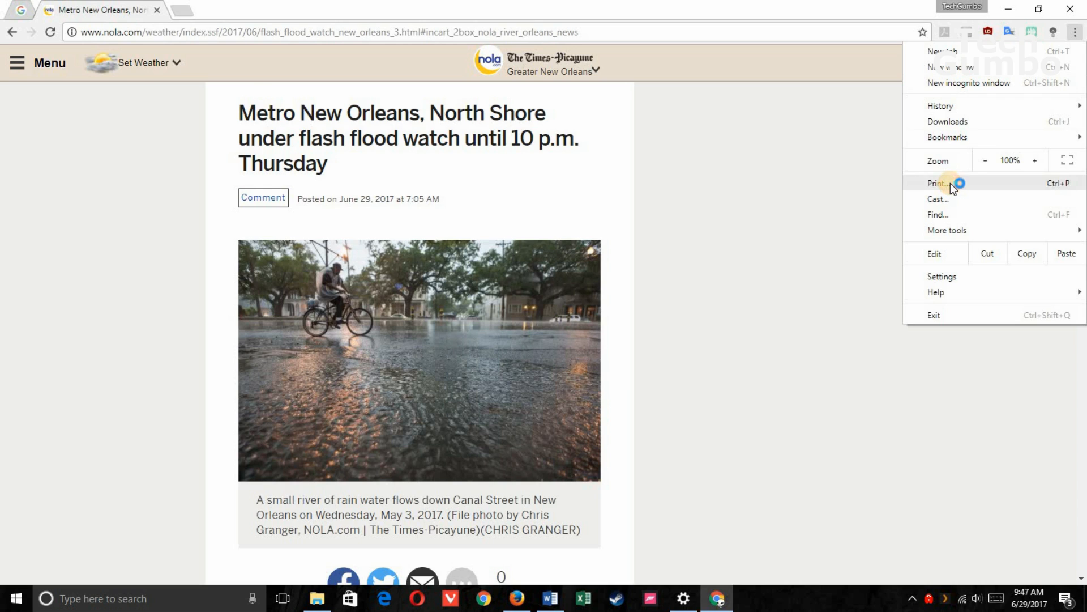
left_click(939, 183)
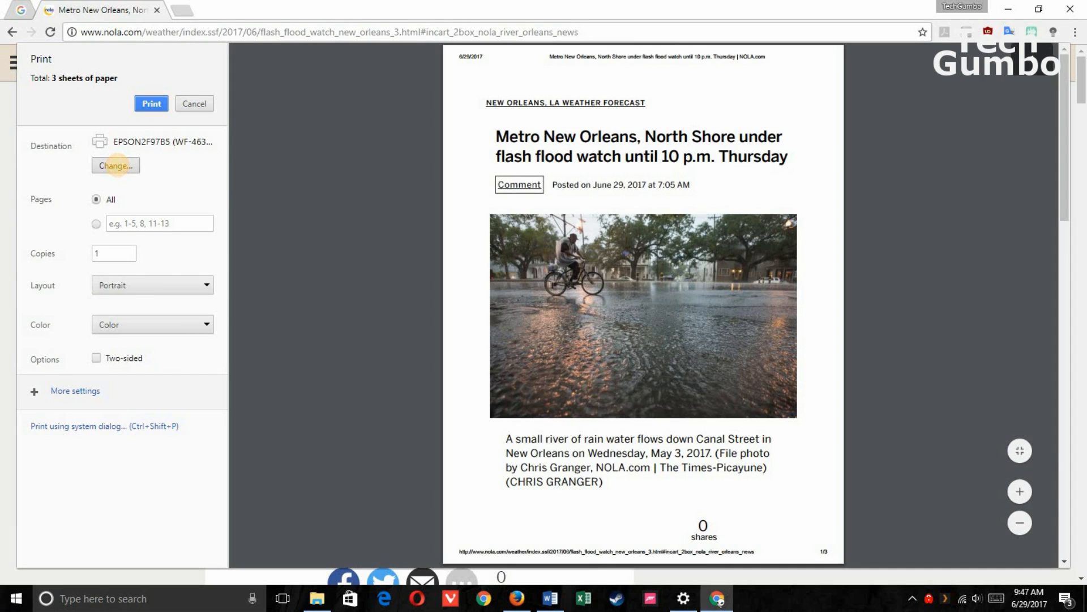
left_click(116, 165)
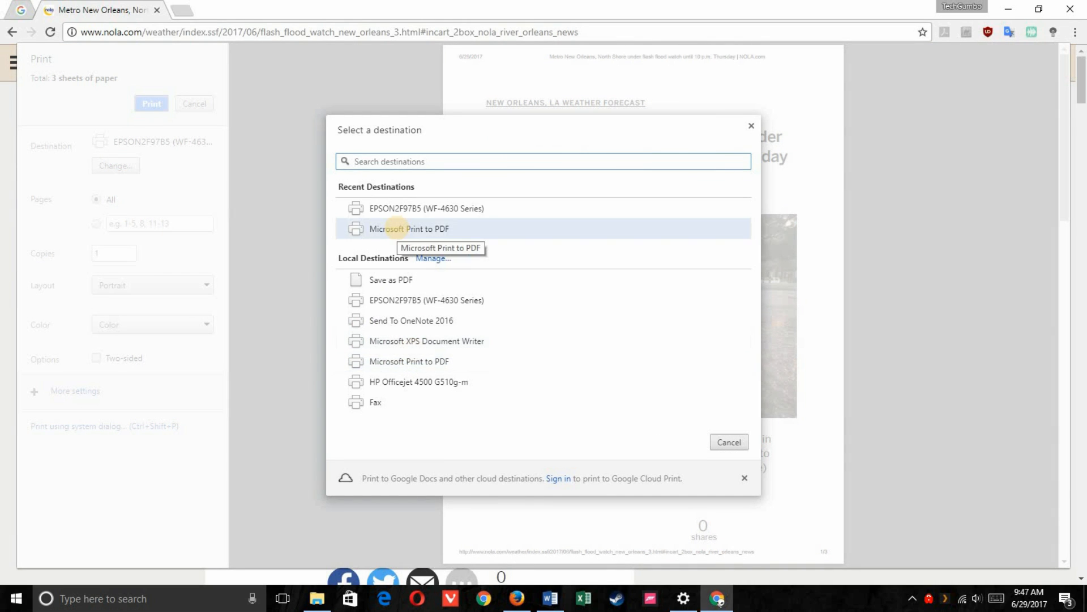
left_click(409, 229)
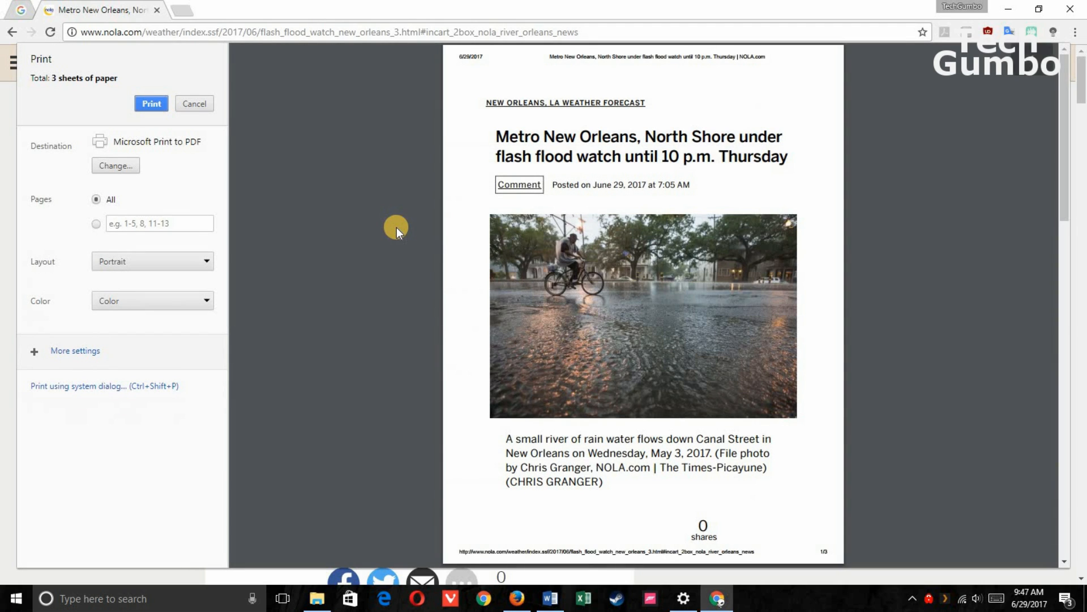
mouse_move(269, 181)
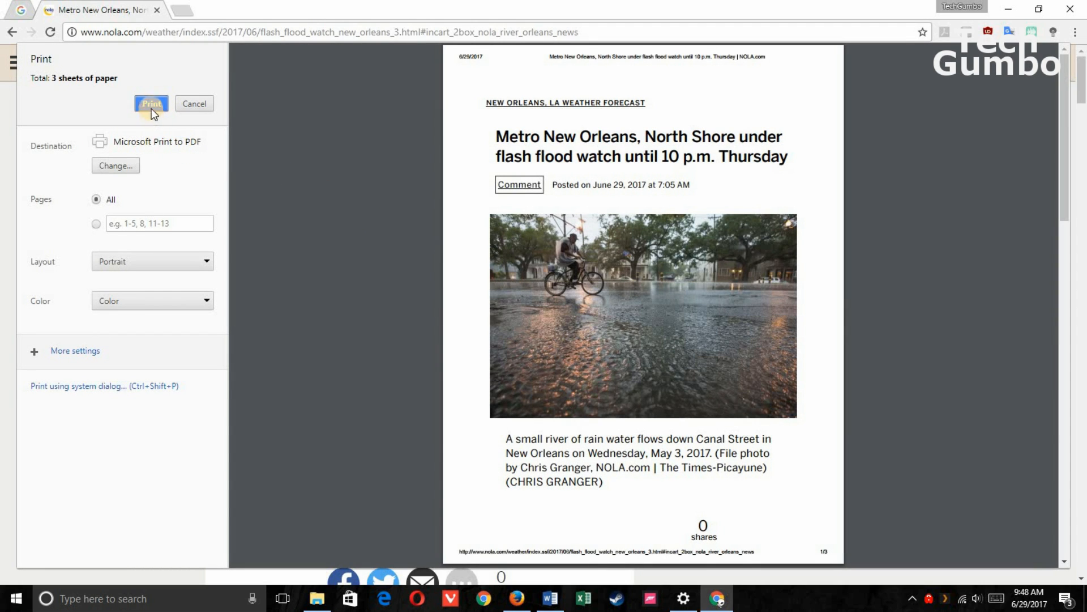
left_click(151, 103)
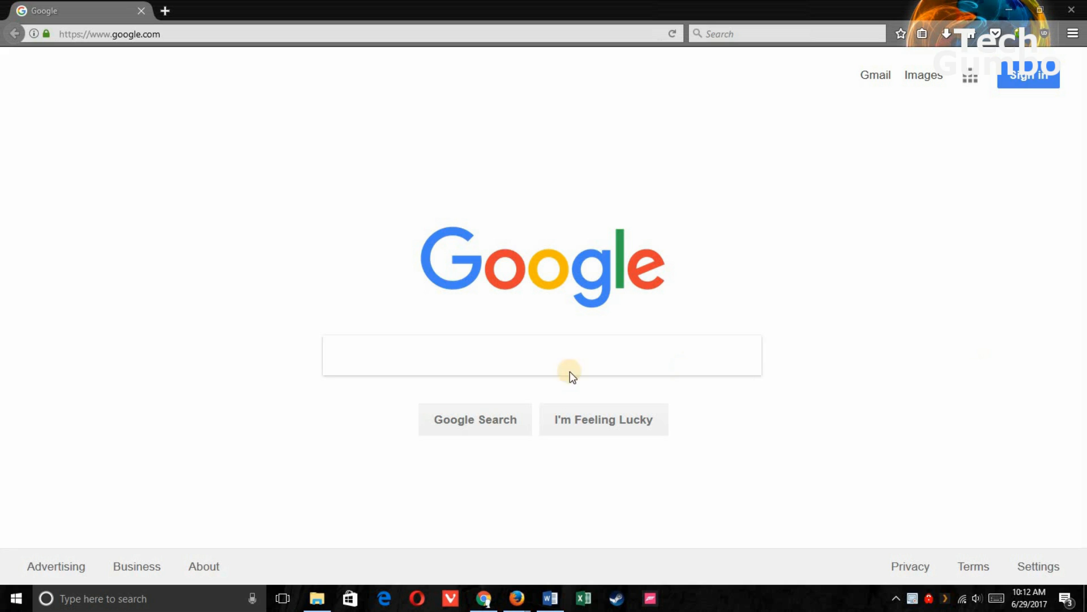
mouse_move(283, 599)
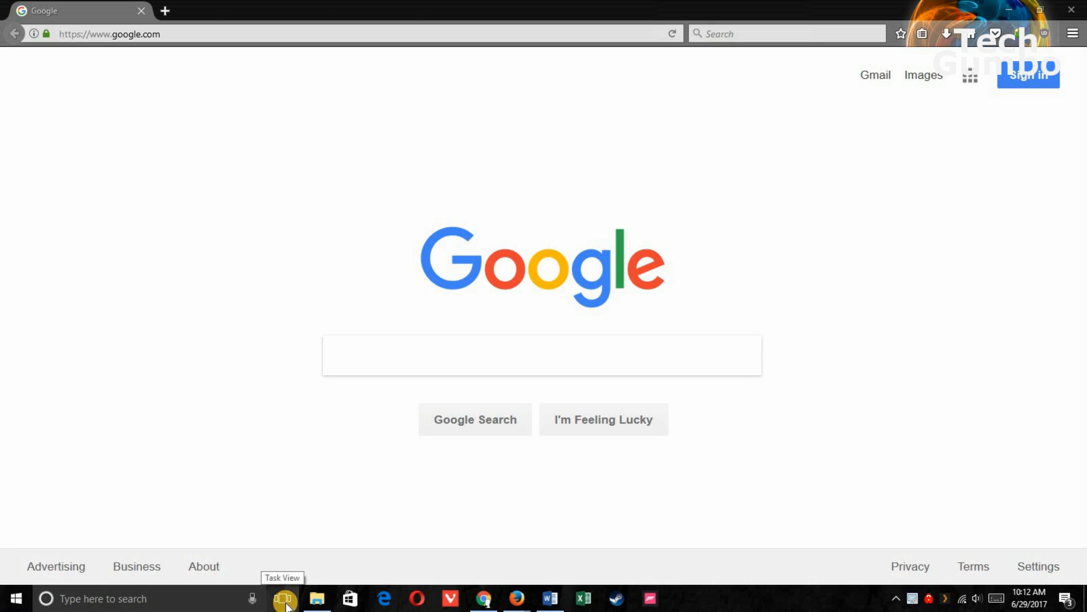
Add Desktop 2 in Task View, switch to it, then return to Desktop 1 with Google
left_click(284, 599)
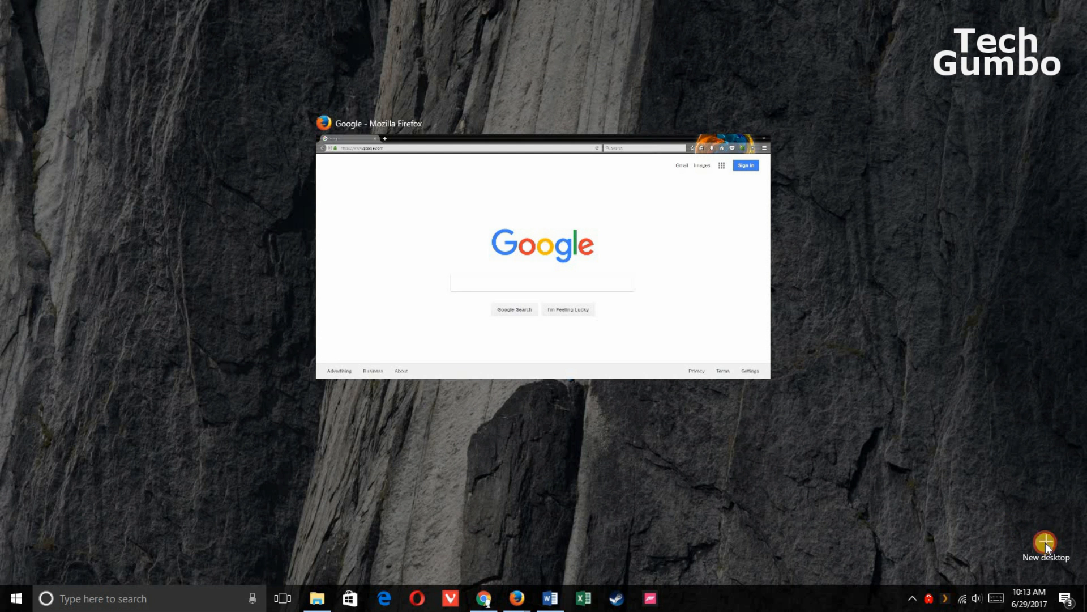
left_click(1047, 545)
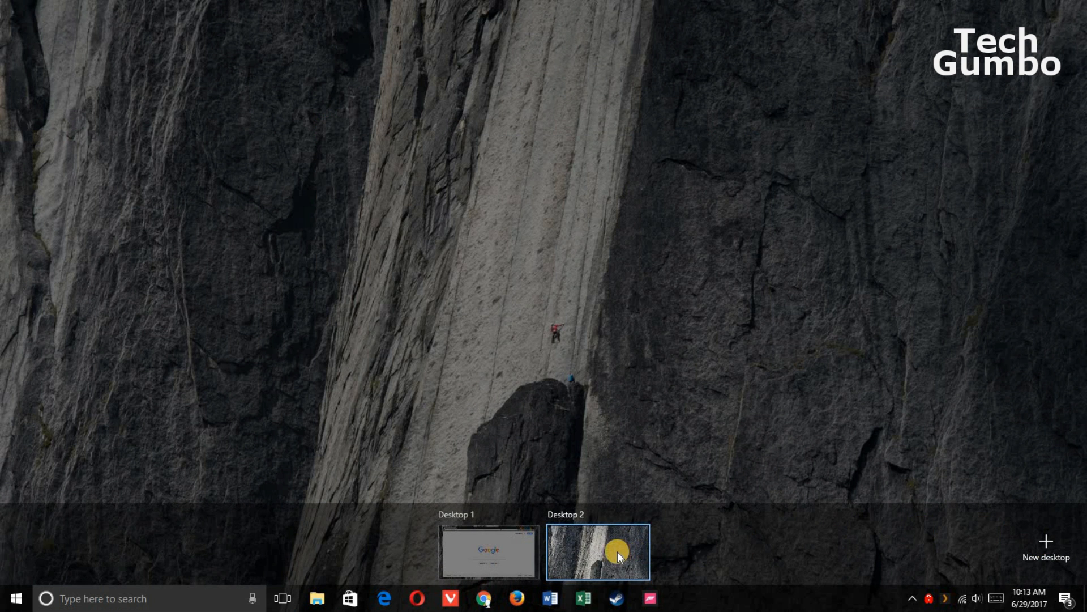
left_click(597, 551)
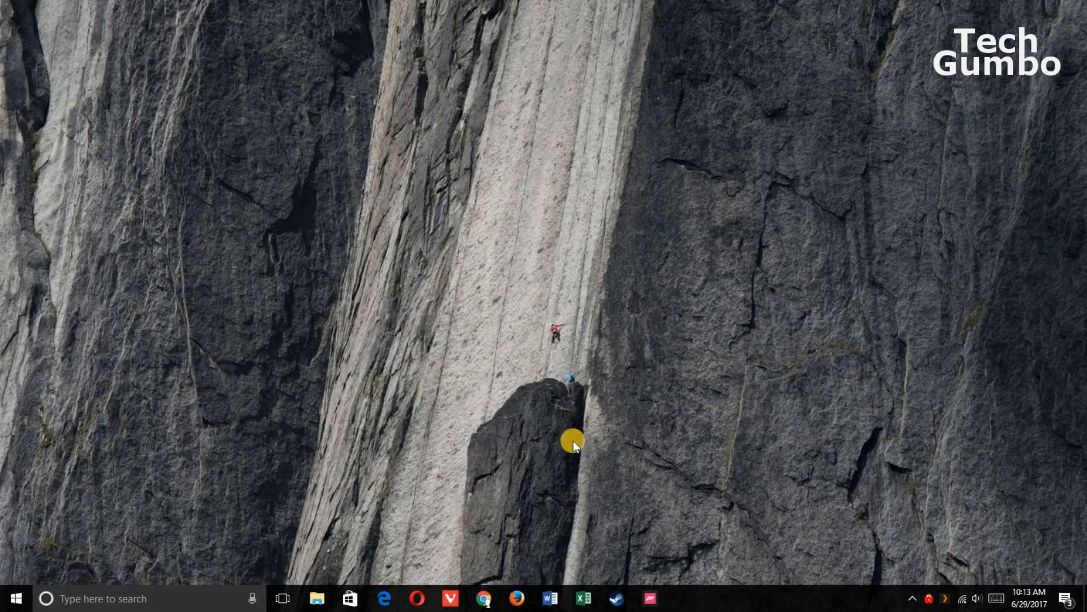
left_click(282, 598)
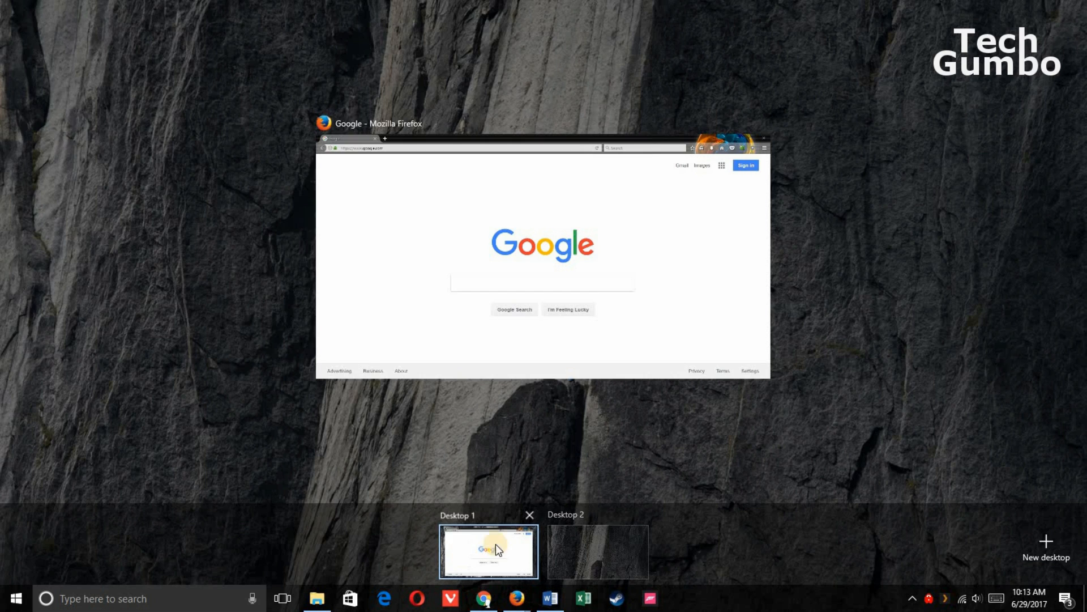
left_click(488, 550)
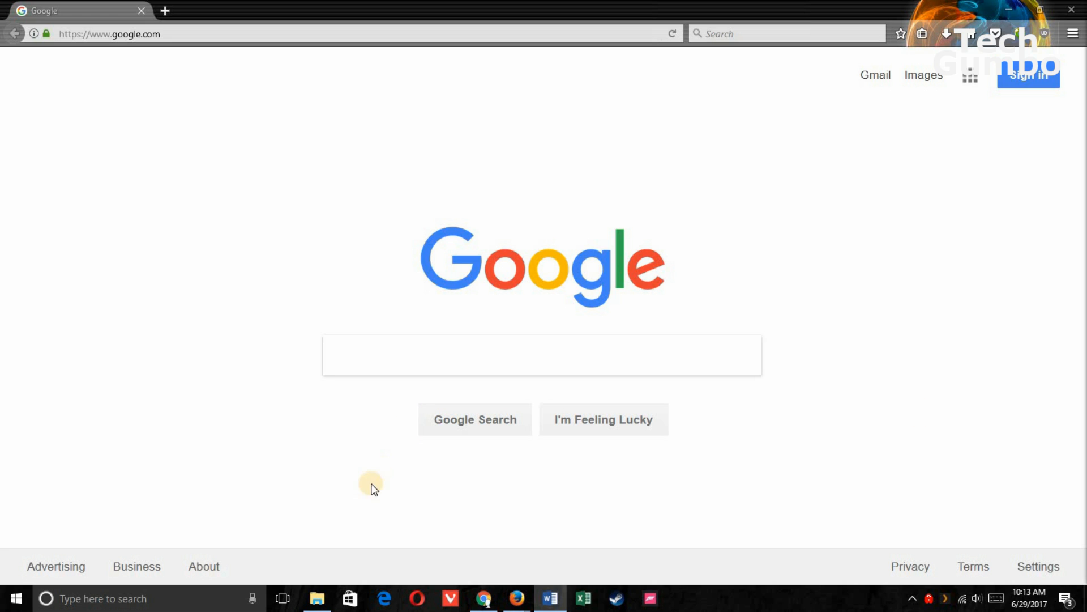
Drag the Google browser window thumbnail out of Desktop 1 onto a new desktop
left_click(282, 598)
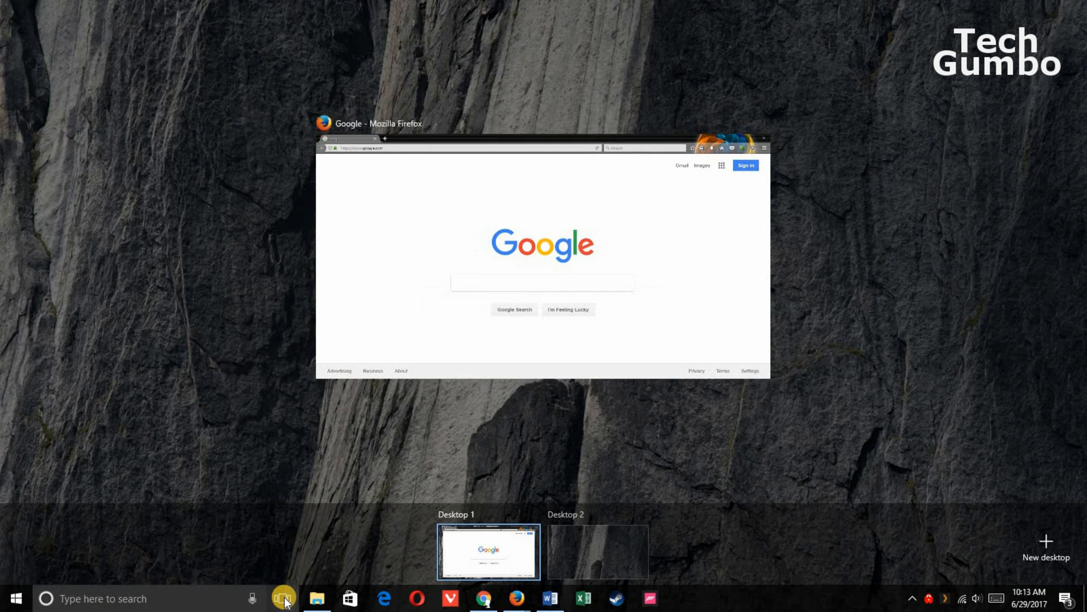
mouse_move(555, 140)
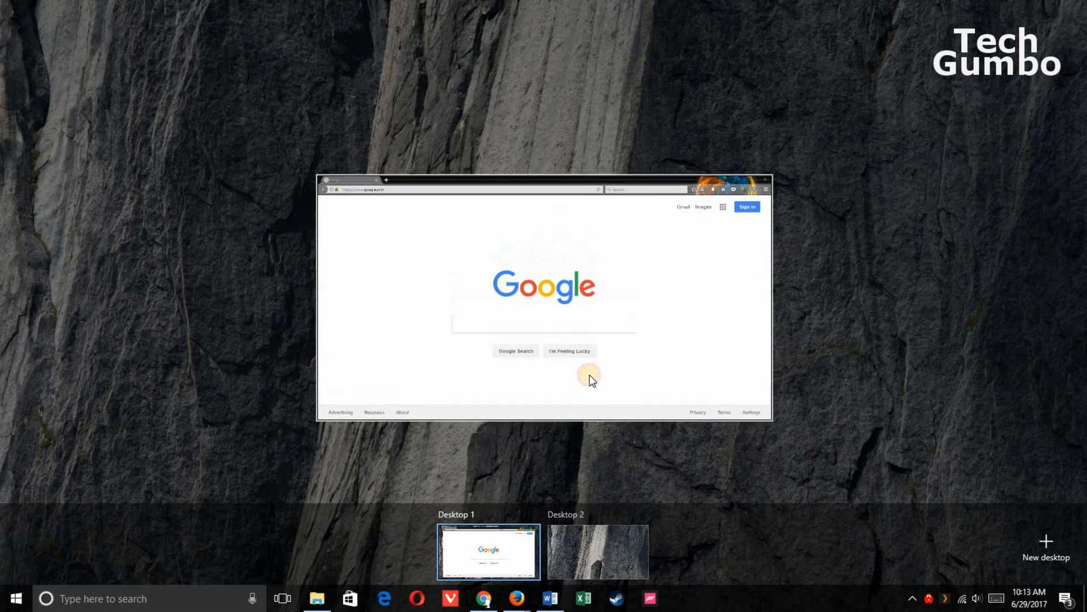
left_click(597, 551)
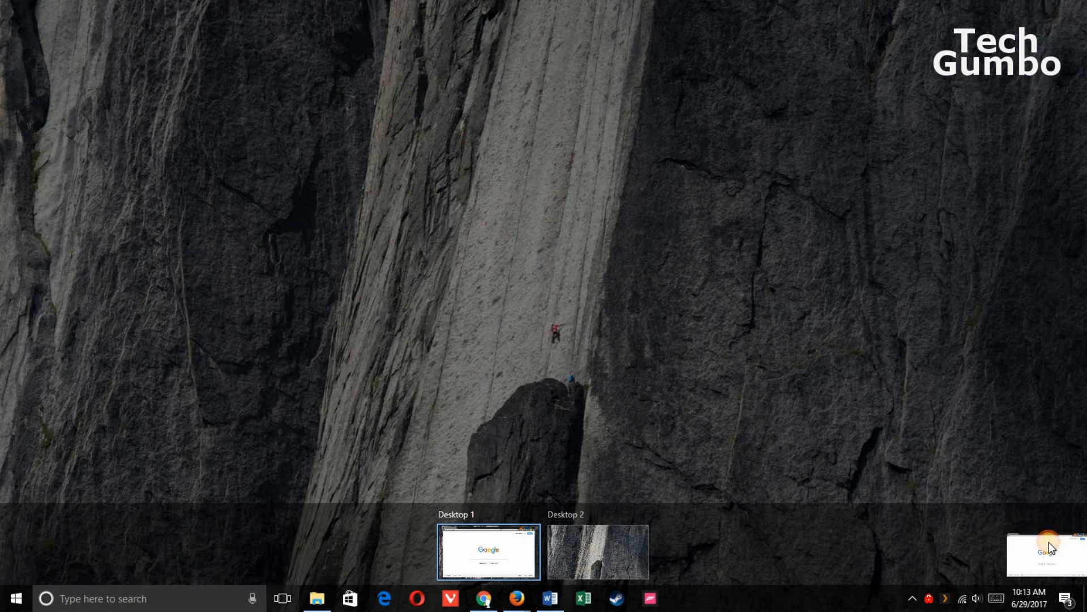
left_click(487, 552)
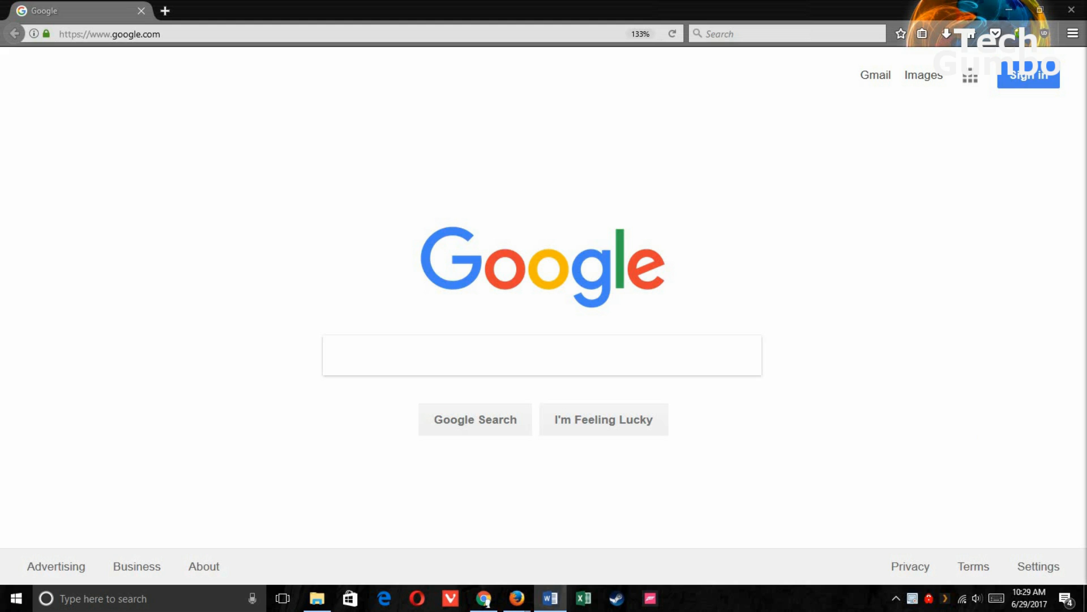
Enable the touch keyboard button from the taskbar menu and browse its emoji categories
right_click(761, 598)
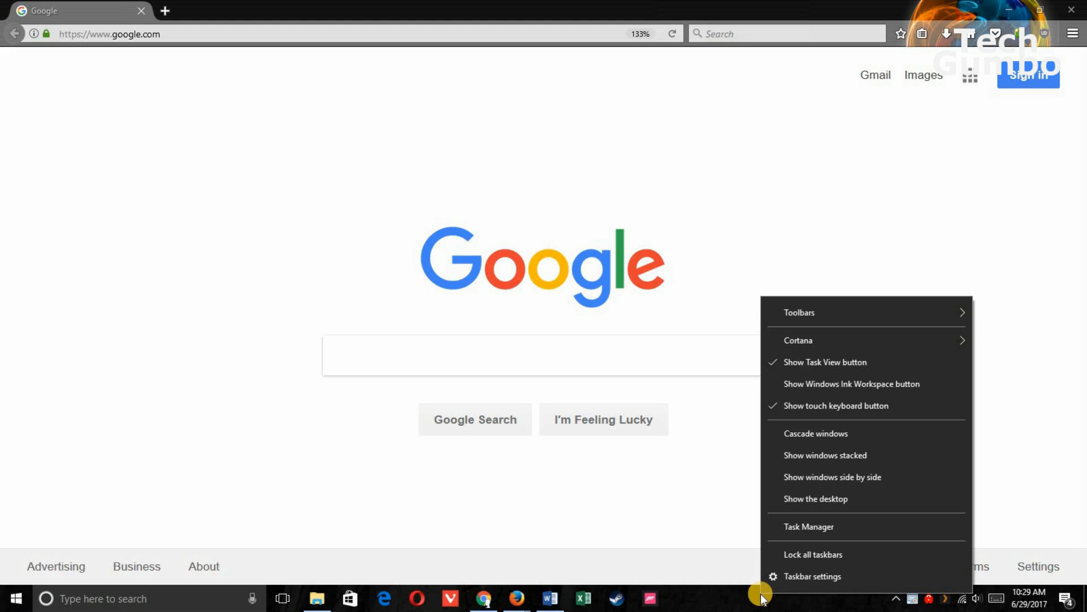
mouse_move(914, 405)
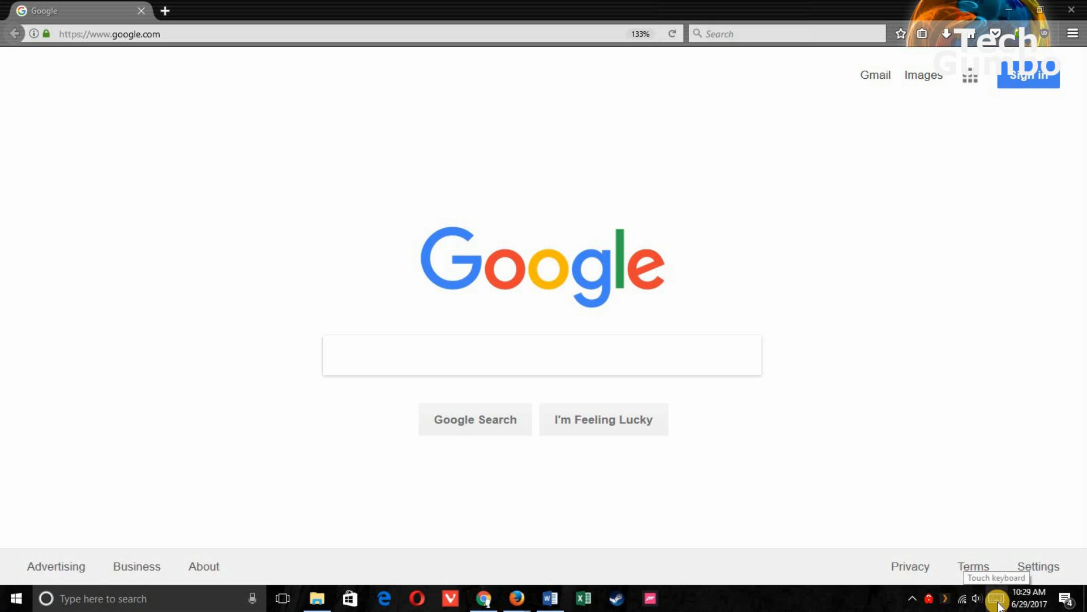
mouse_move(999, 517)
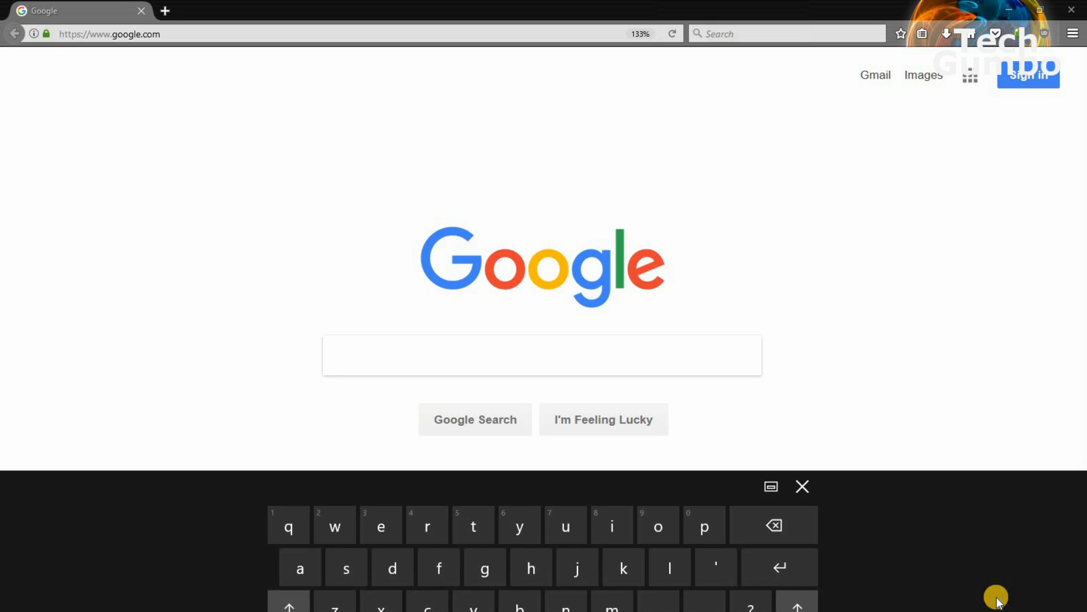
left_click(381, 589)
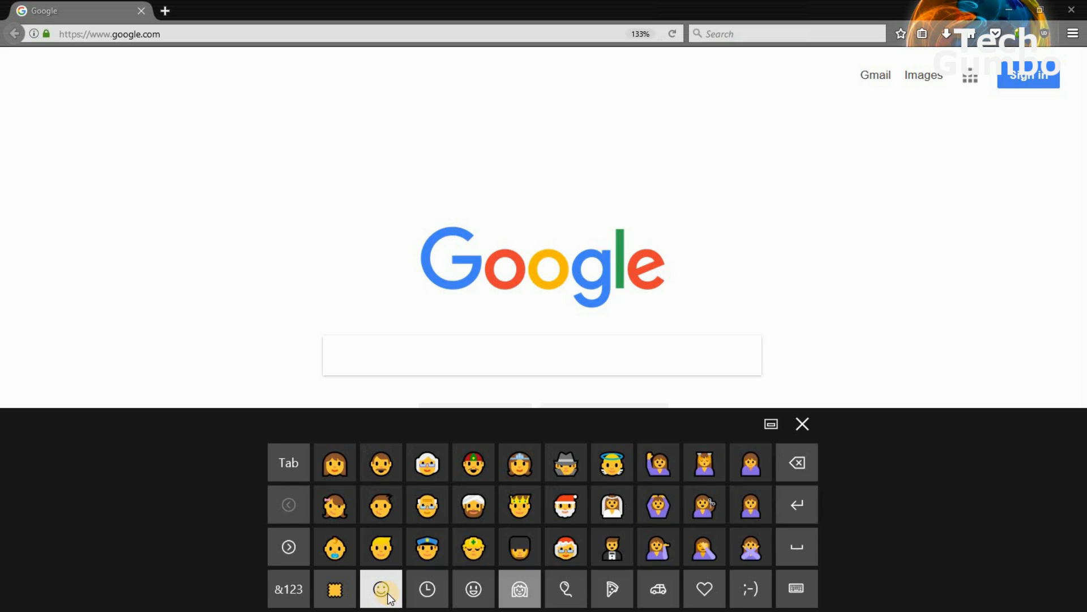
mouse_move(451, 589)
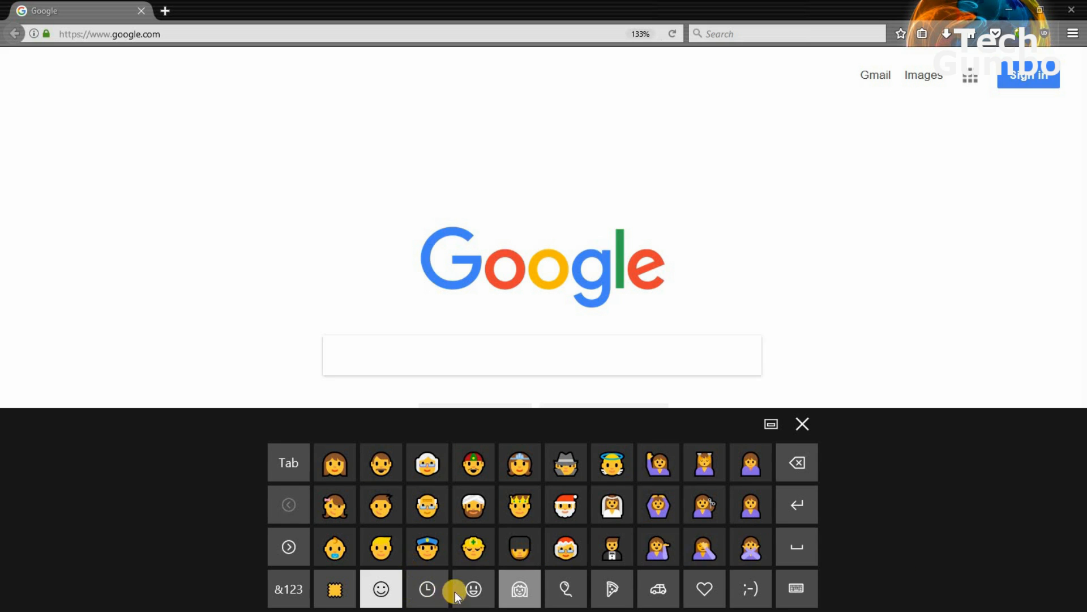
left_click(657, 588)
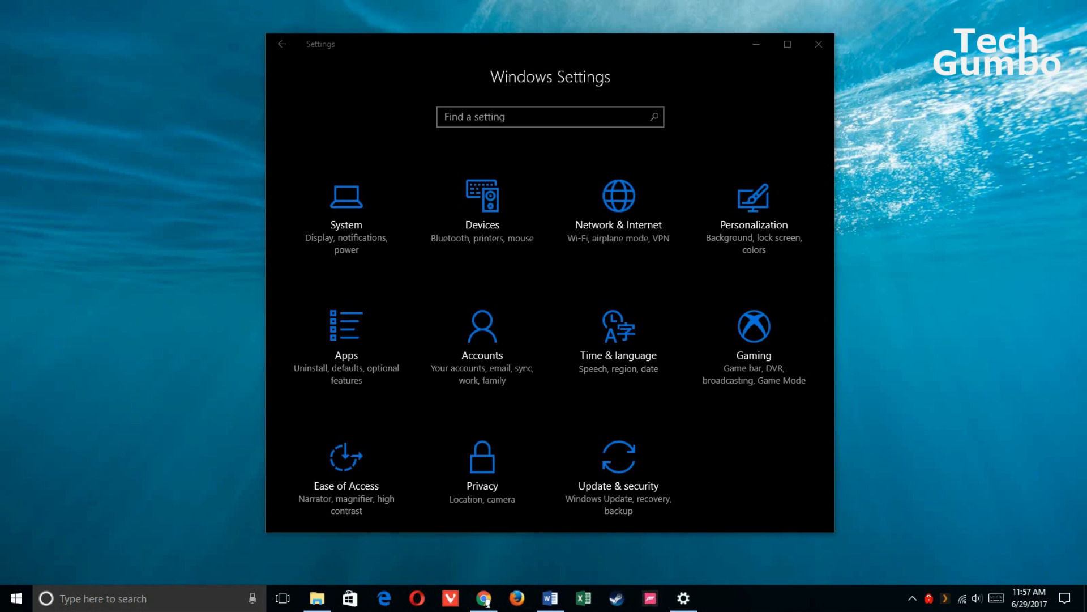
mouse_move(347, 205)
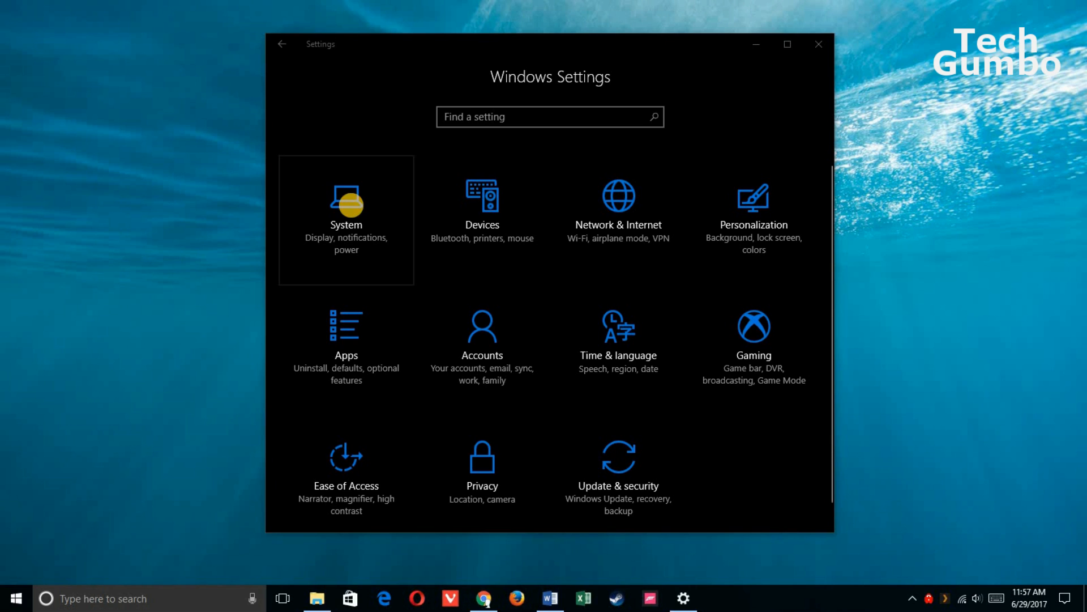
In System > Notifications & actions, switch the Skype sender toggle off
left_click(345, 219)
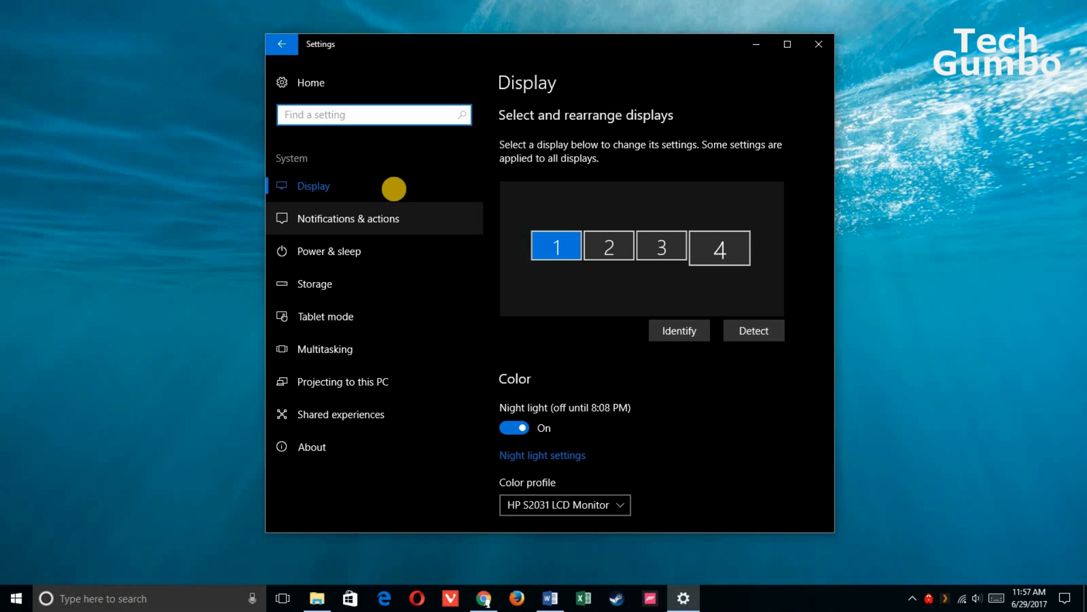
mouse_move(425, 223)
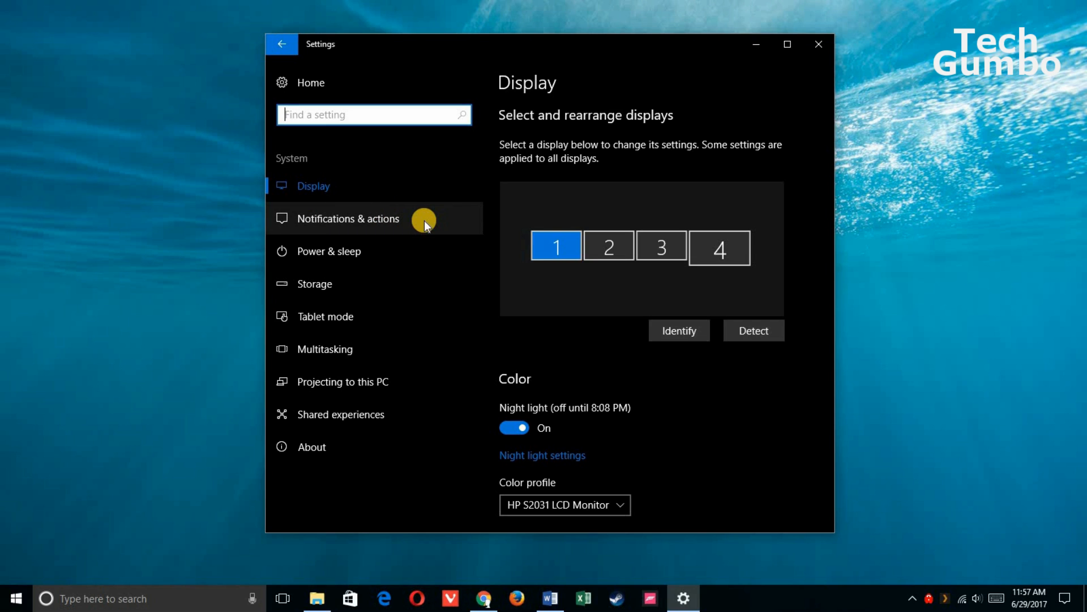
left_click(347, 218)
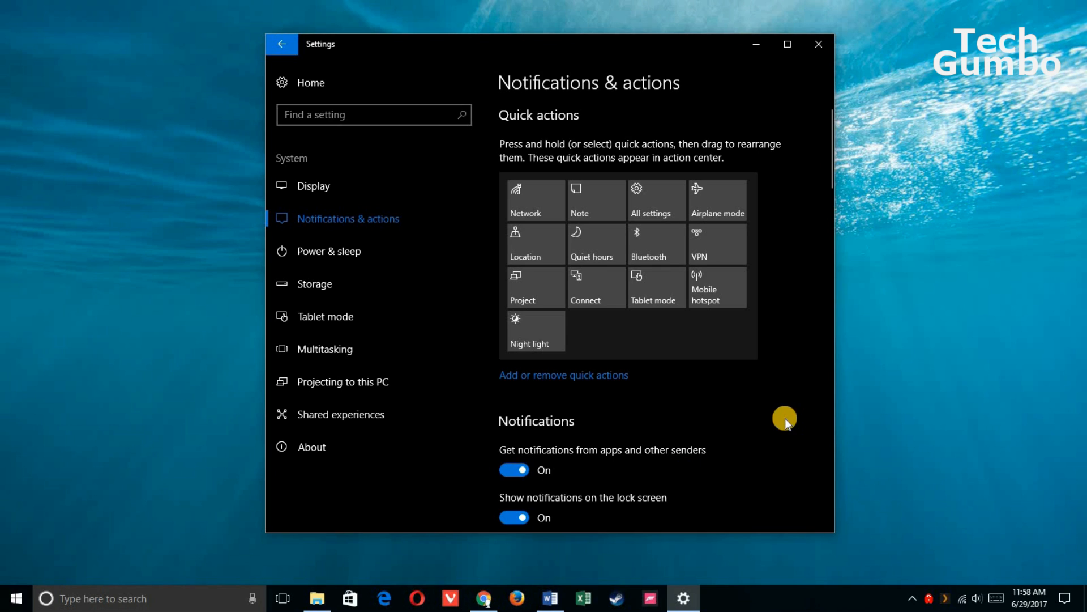
scroll("down", 3)
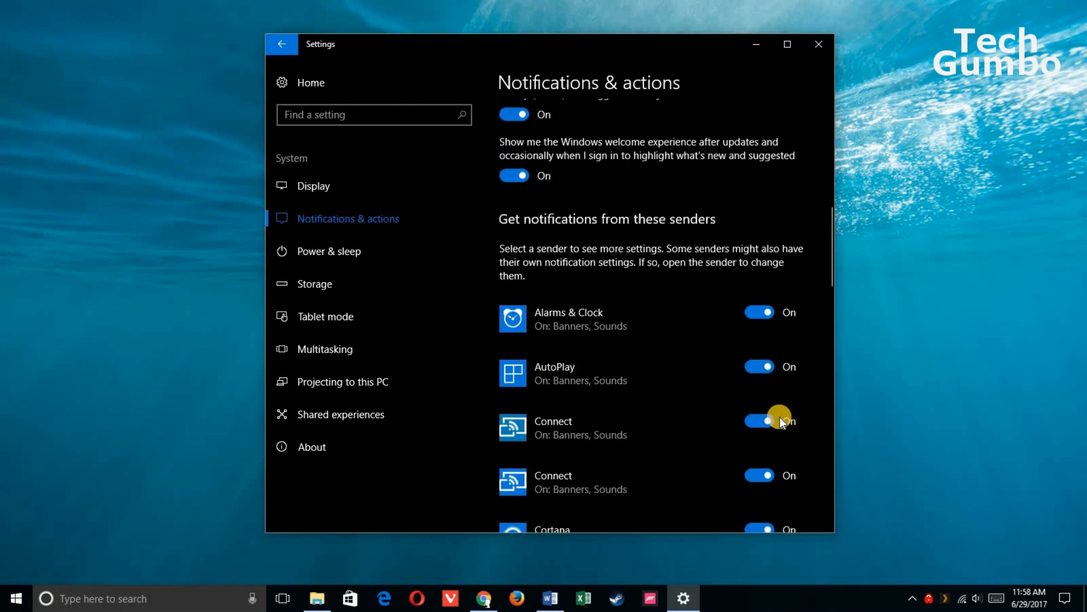
scroll("down", 3)
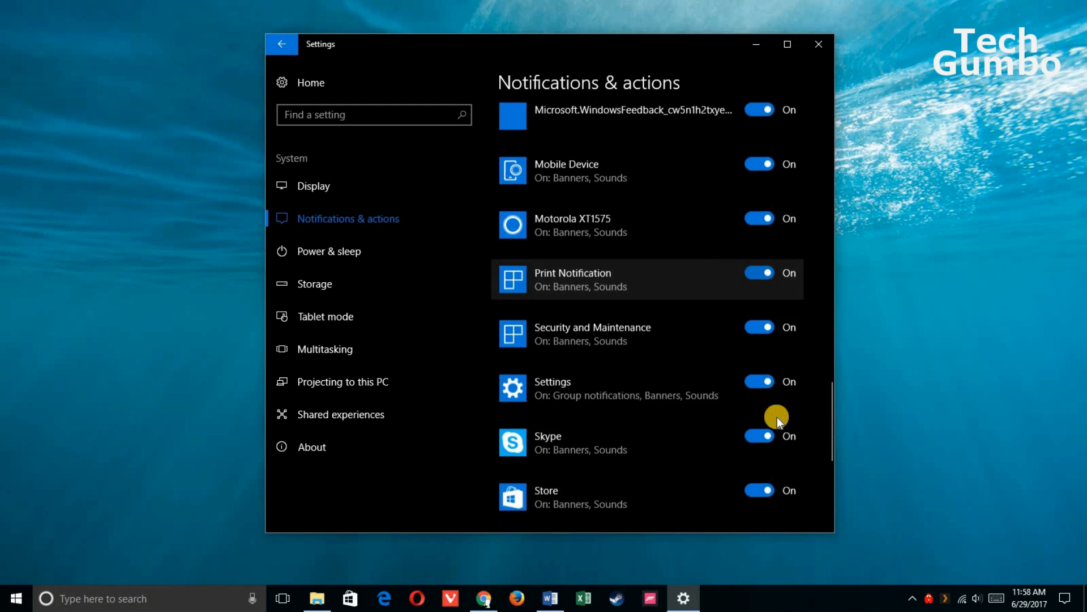
scroll("down", 3)
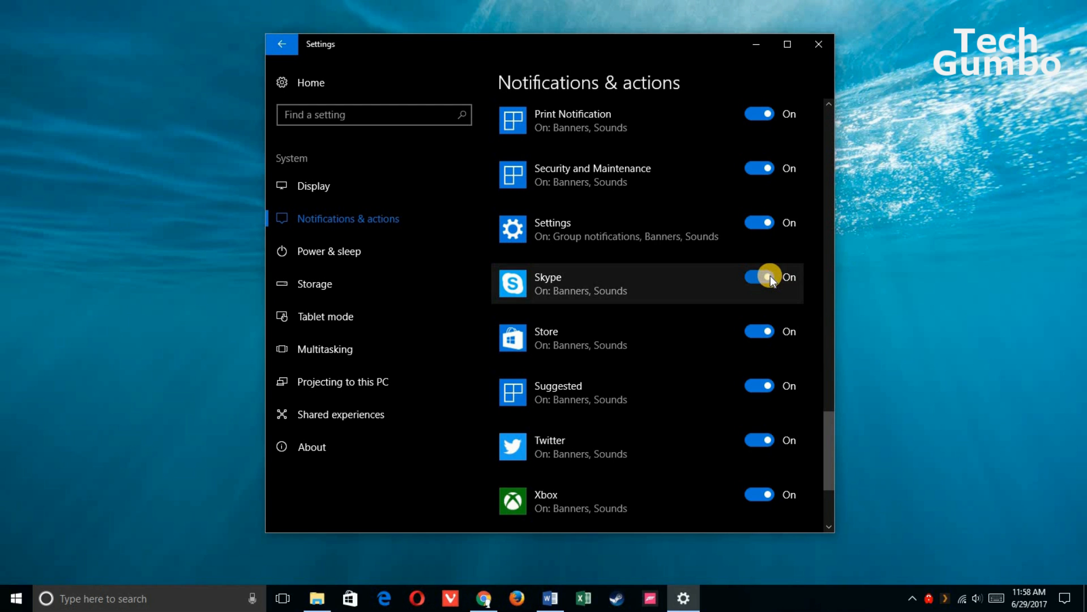
left_click(759, 276)
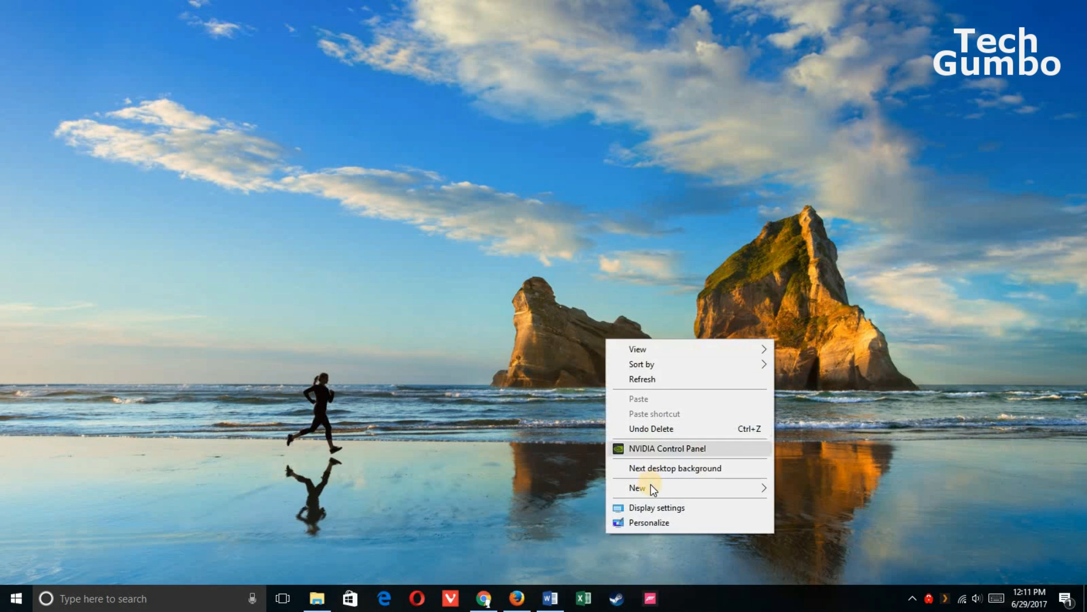
Create a desktop folder named GodMode.{ED7BA470-8E54-465E-825C-99712043E01C} and browse its 212 settings
left_click(637, 487)
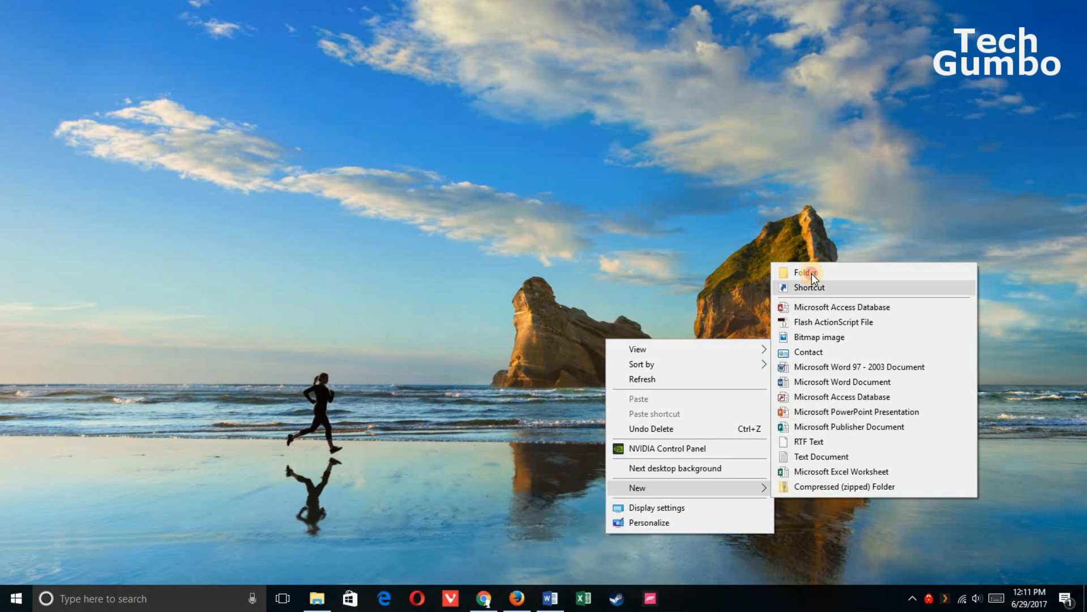
left_click(805, 271)
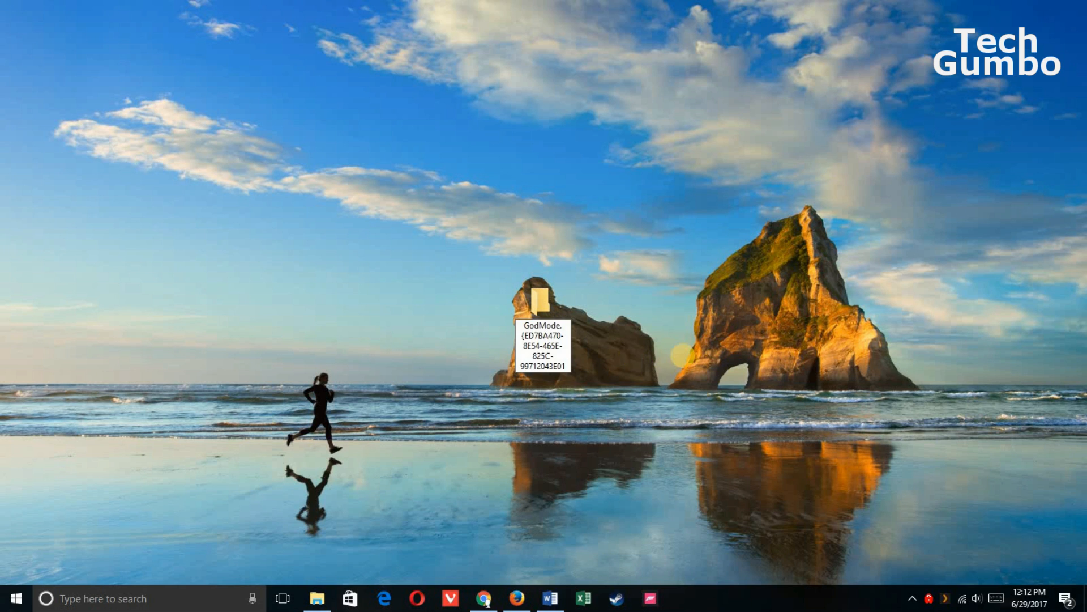
mouse_move(683, 359)
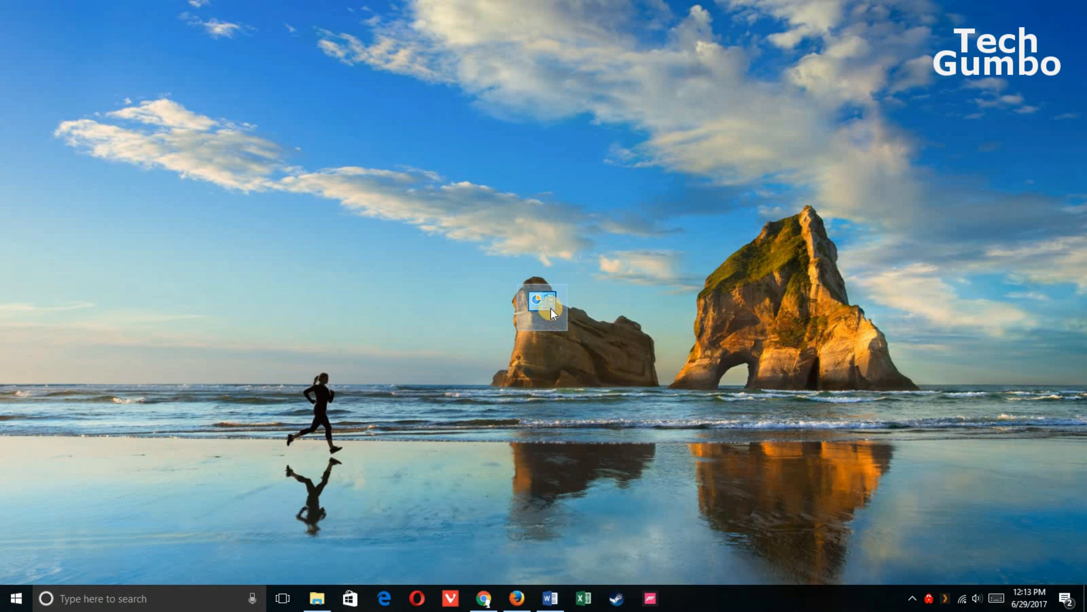
double_click(546, 303)
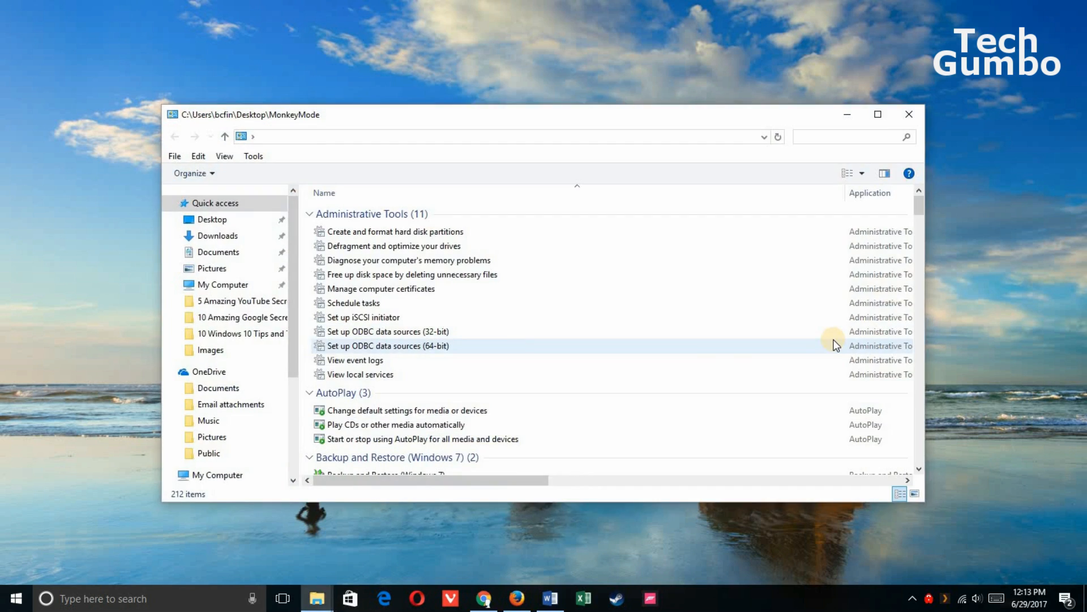
scroll("down", 3)
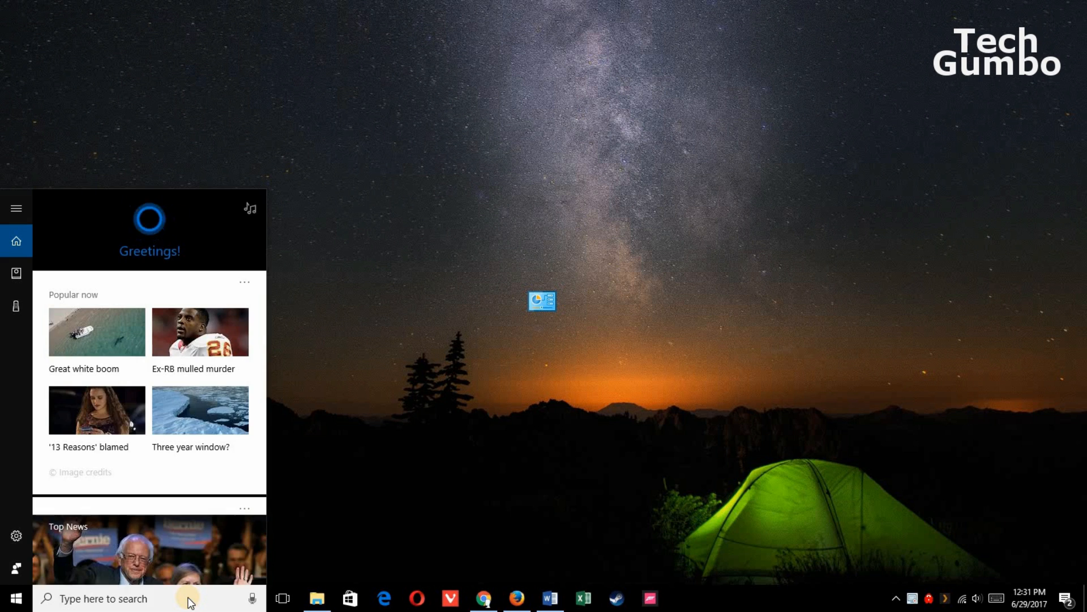
Run cmd as administrator and bring up its Properties dialog from the title bar
type("cmd")
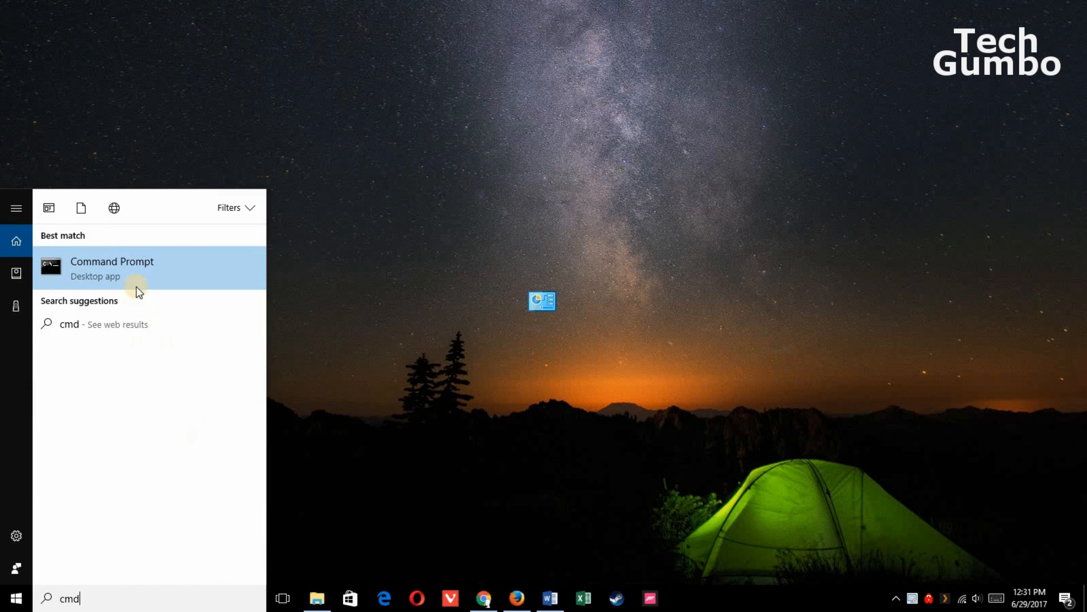
right_click(113, 268)
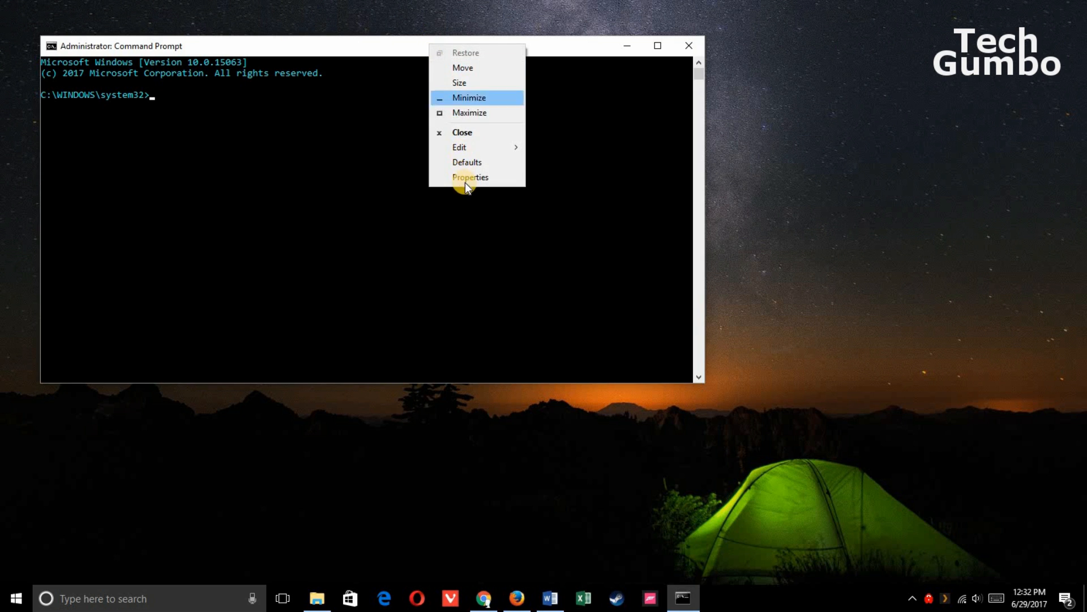
left_click(471, 177)
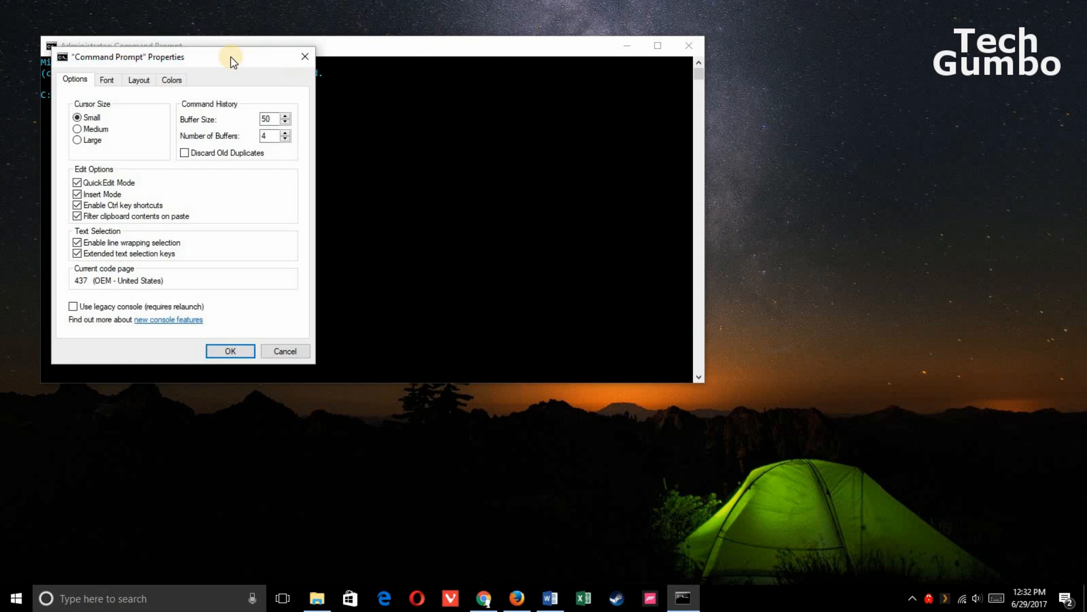